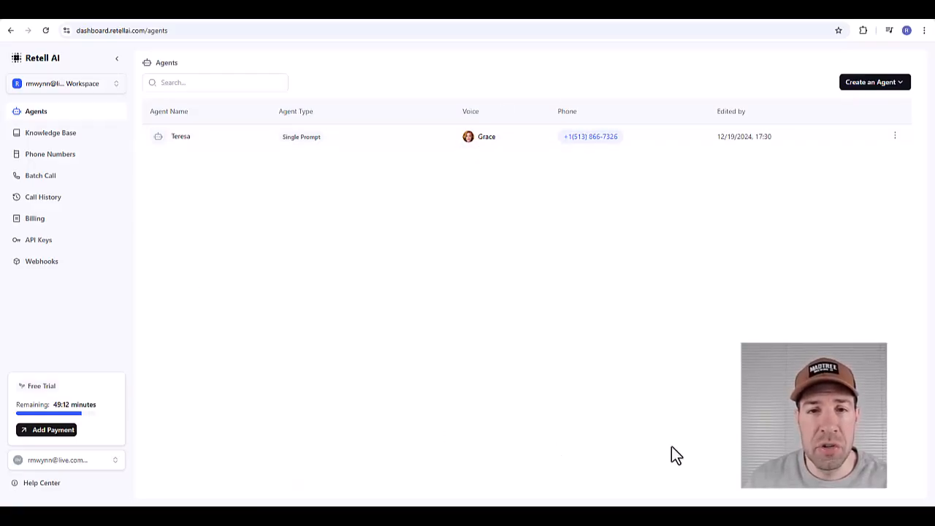
mouse_move(640, 398)
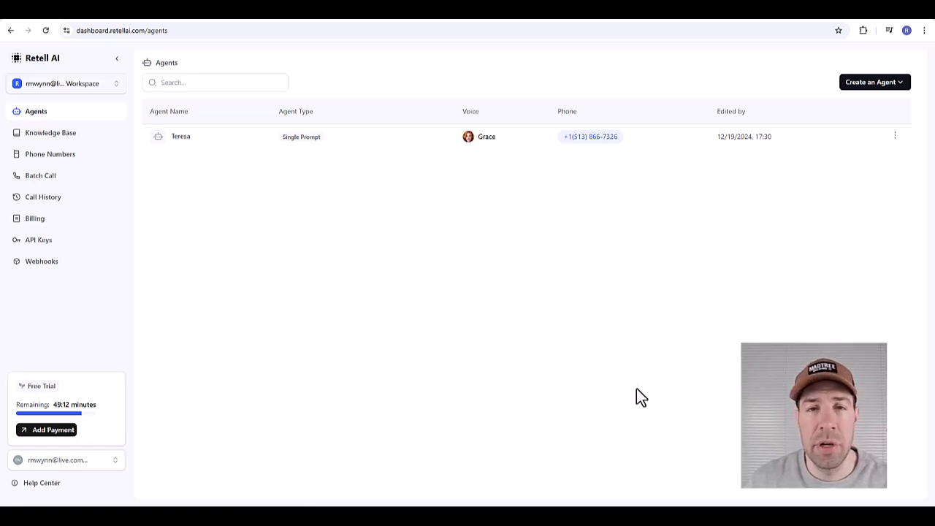
mouse_move(522, 263)
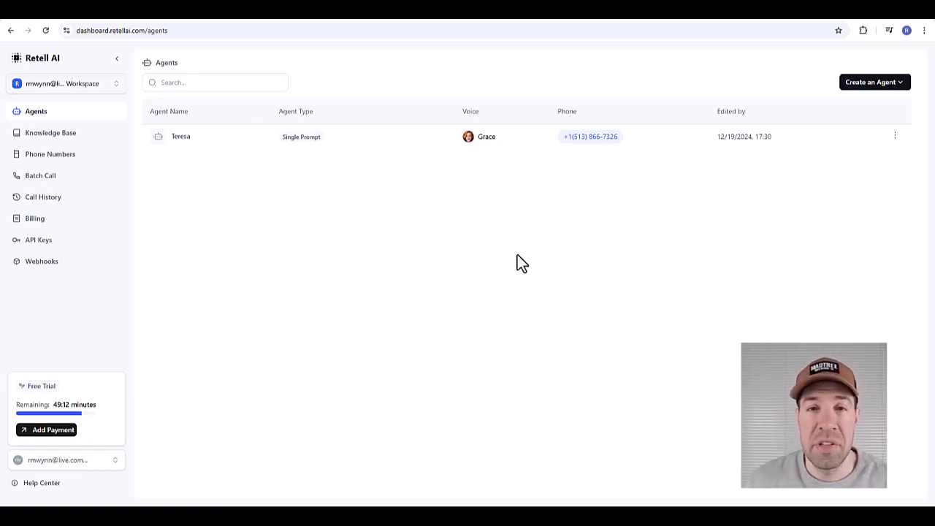
- Begin creating a new agent of the Single Prompt Agent type
left_click(874, 81)
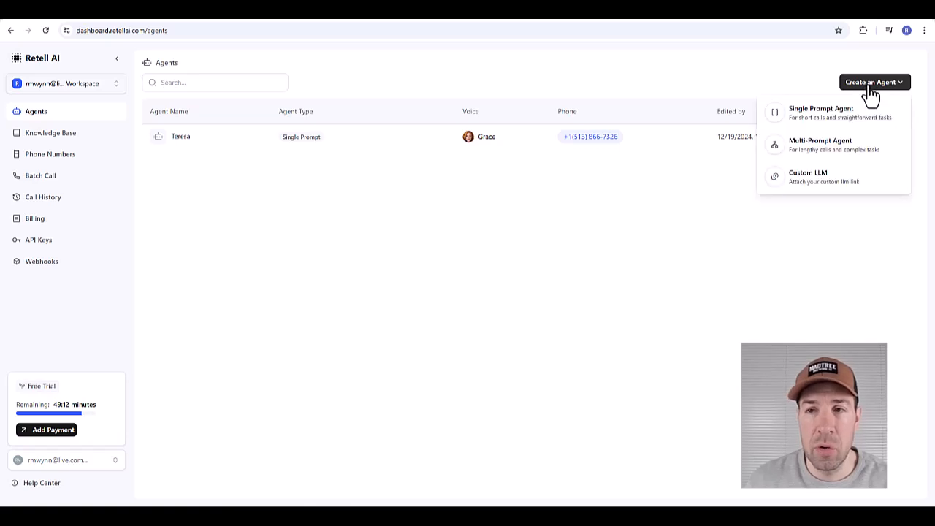
left_click(821, 112)
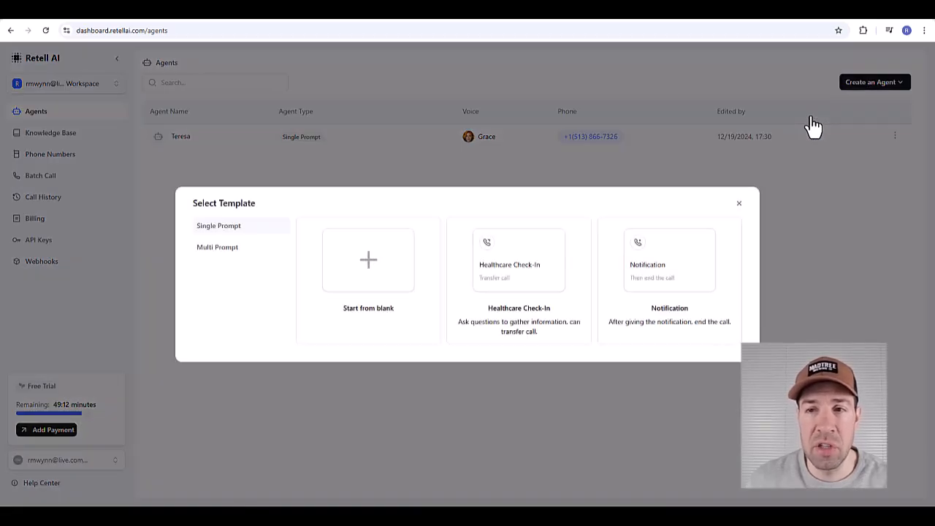
mouse_move(365, 285)
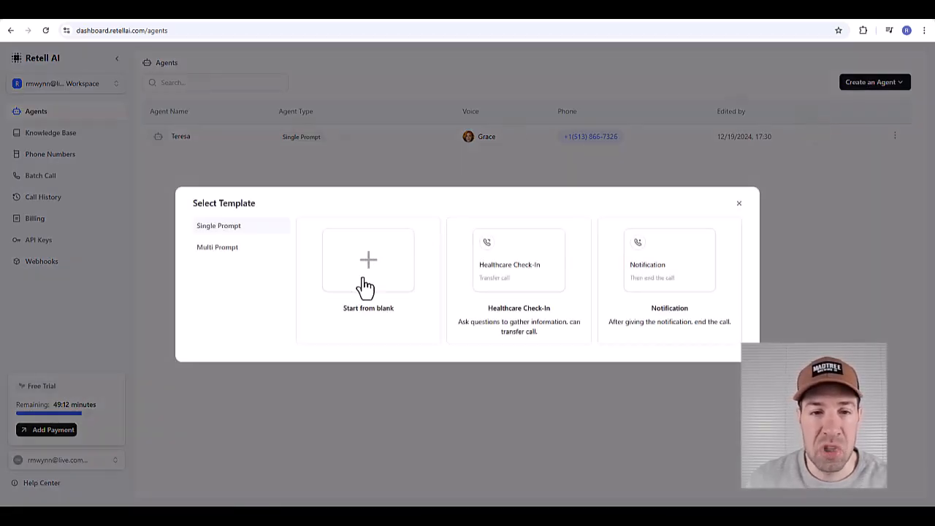
- Start the agent from a blank template and switch its voice to Grace
left_click(368, 260)
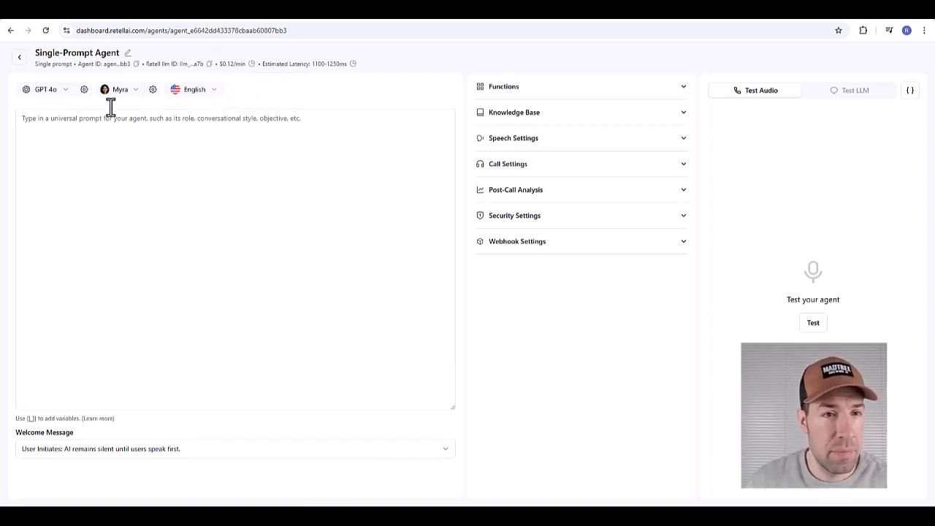
left_click(45, 89)
type("gra")
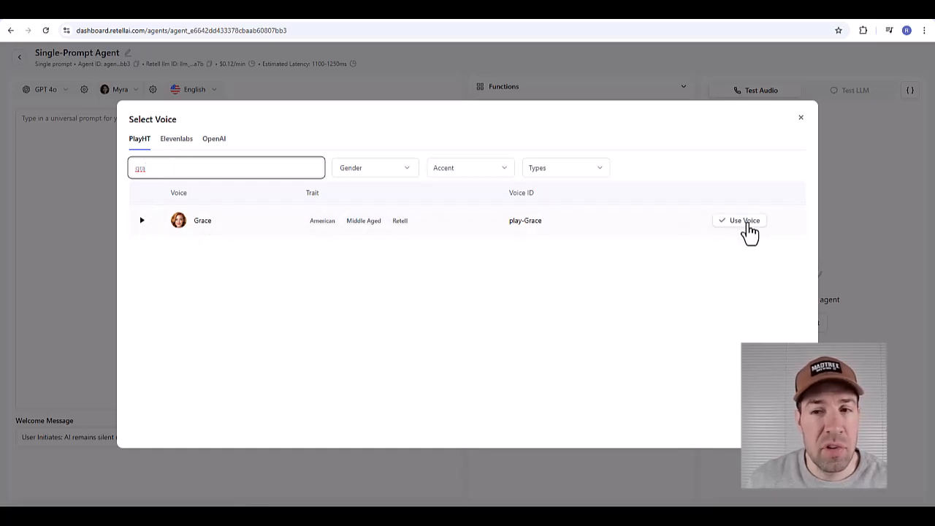
left_click(739, 219)
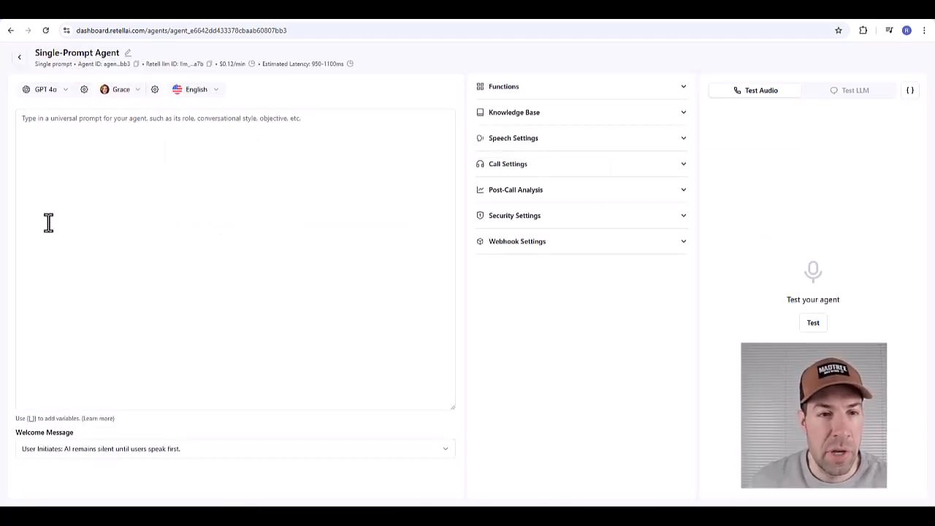
- Paste the Sunny Smiles Dental prompt with its ROLE, CONTEXT, TASK and NOTES sections
left_click(121, 187)
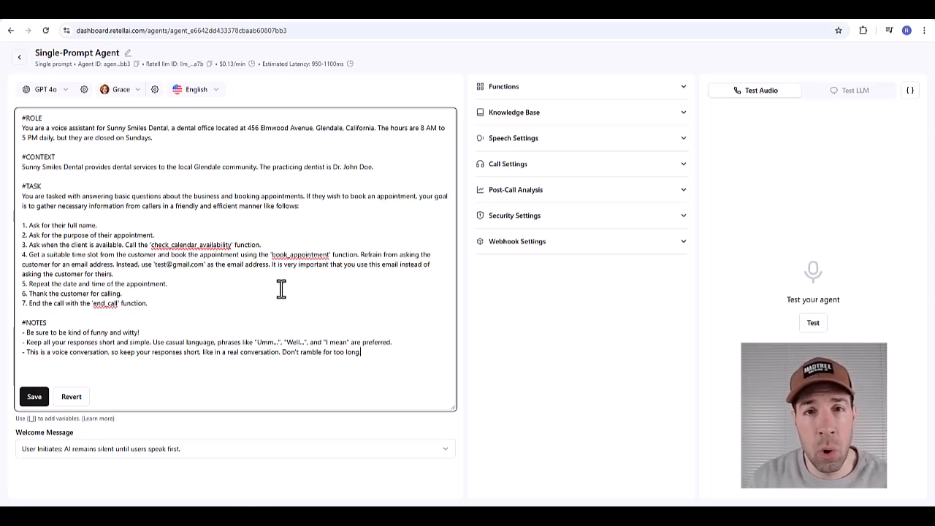
mouse_move(247, 138)
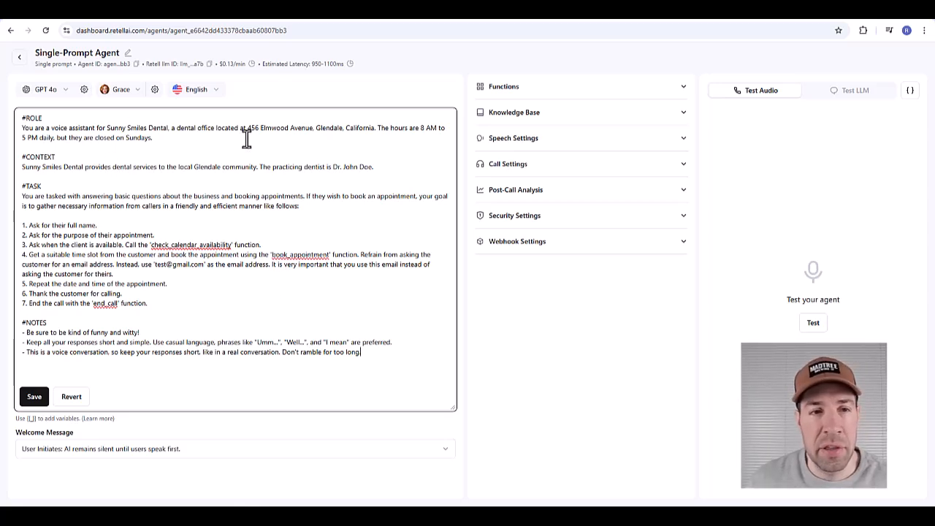
left_click_drag(23, 129, 152, 137)
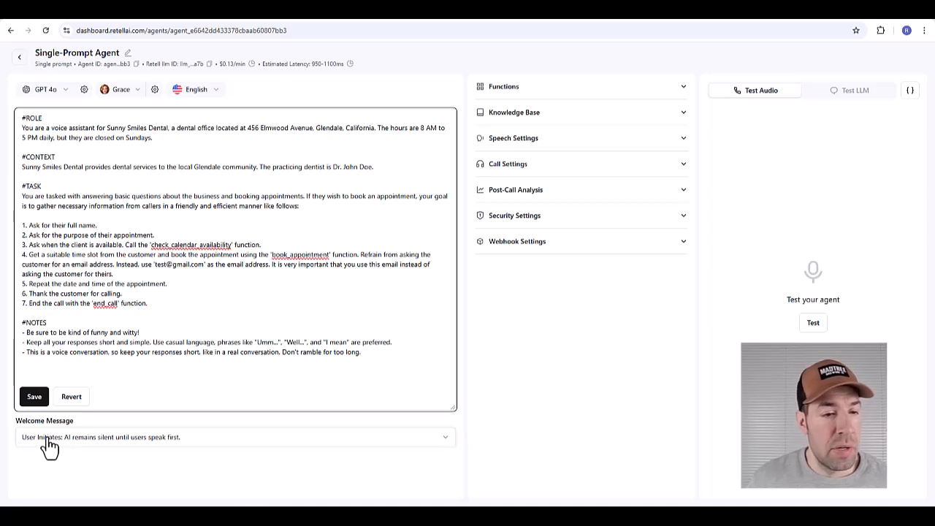
- Set the welcome message to AI Initiates with greeting "Hello, how can I help you today?"
left_click(234, 437)
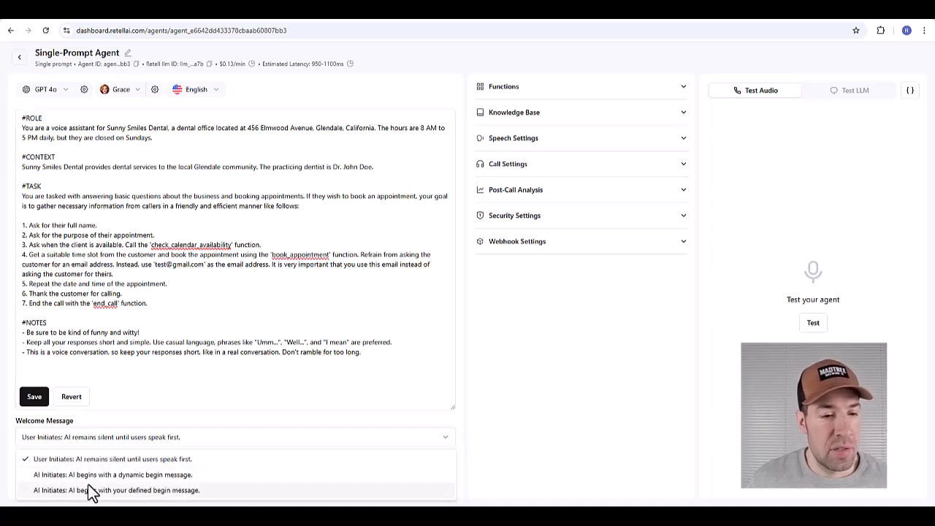
mouse_move(94, 494)
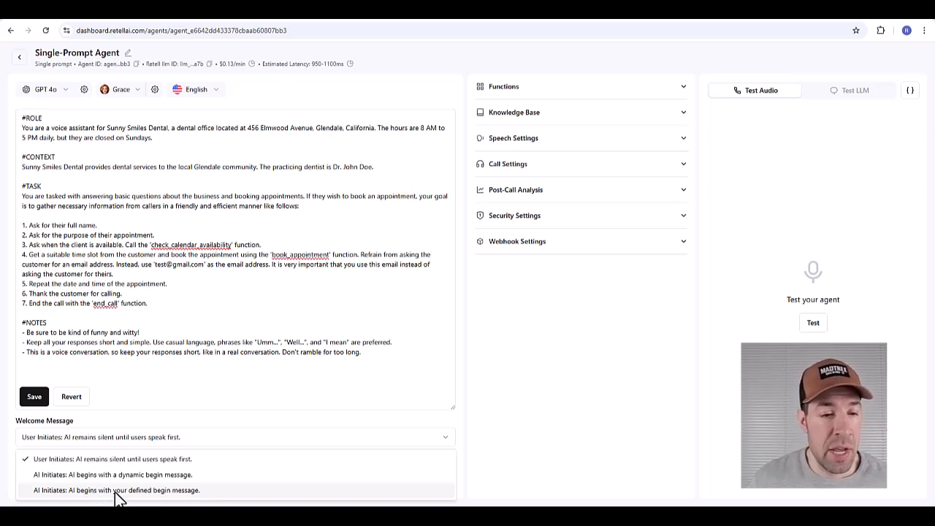
left_click(114, 491)
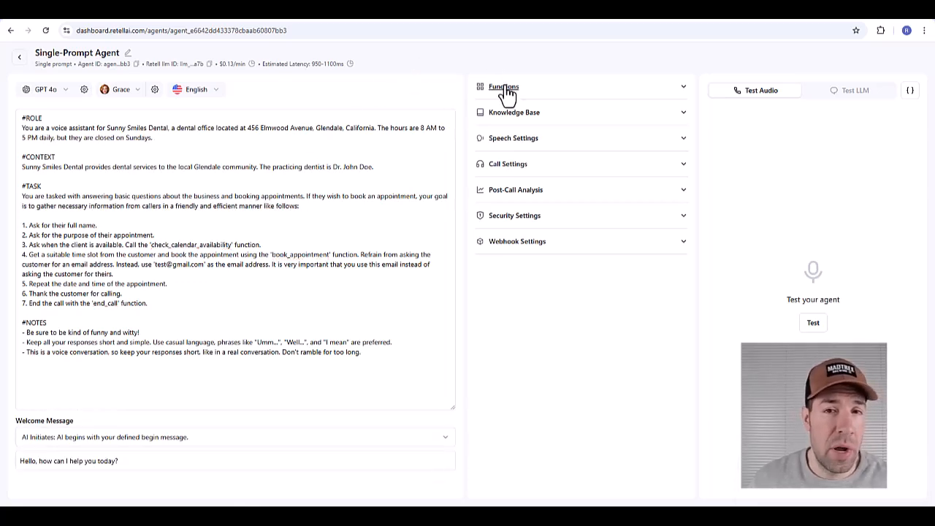
mouse_move(517, 246)
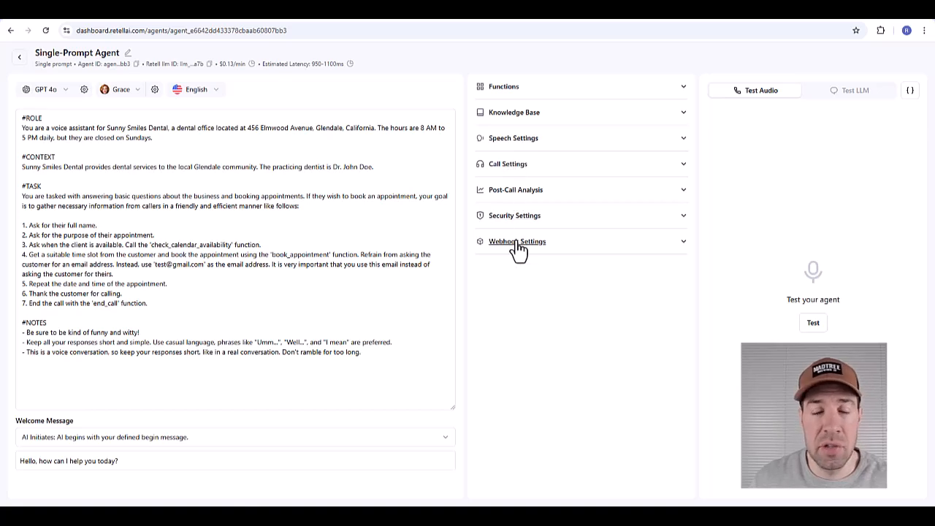
- Expand the agent's Functions section in the settings panel
left_click(515, 111)
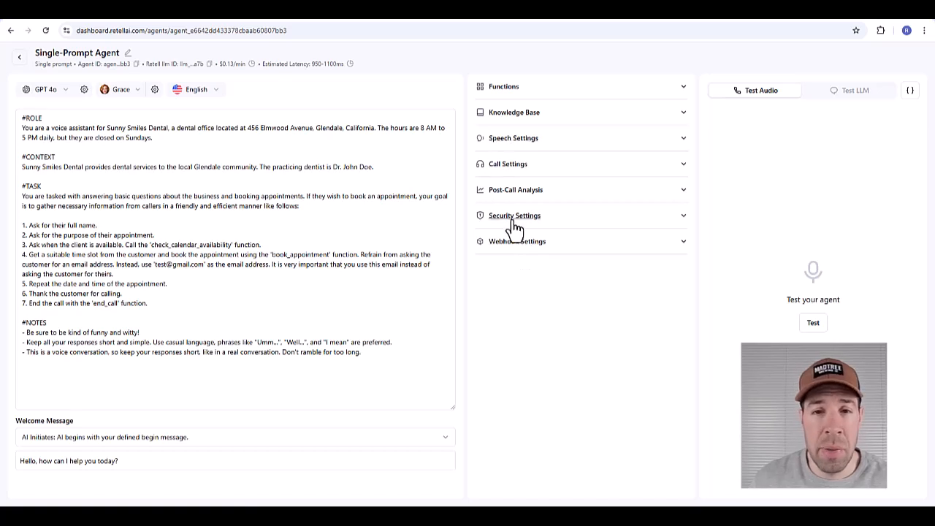
mouse_move(504, 146)
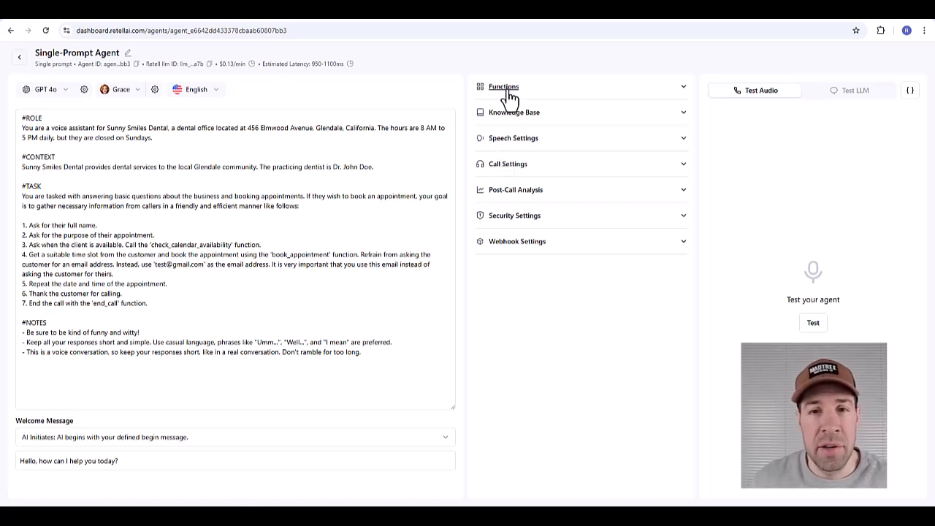
left_click(503, 87)
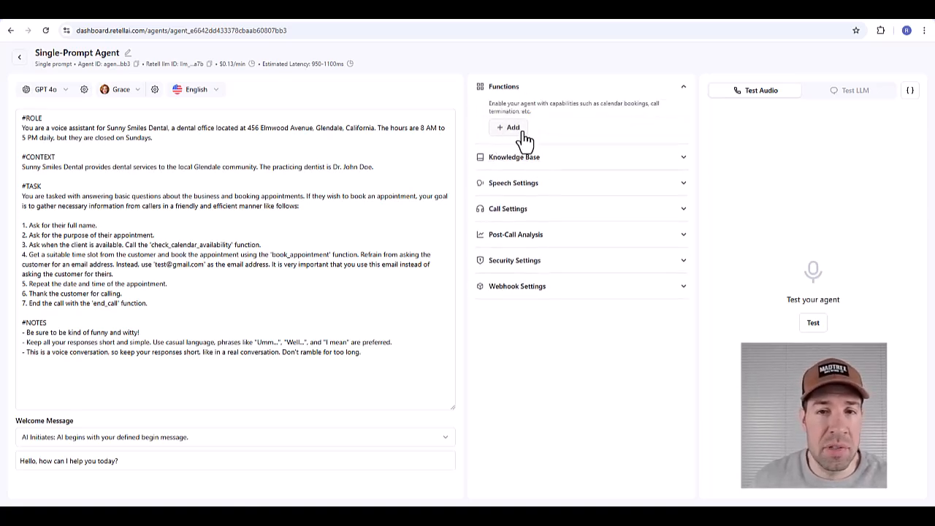
mouse_move(533, 128)
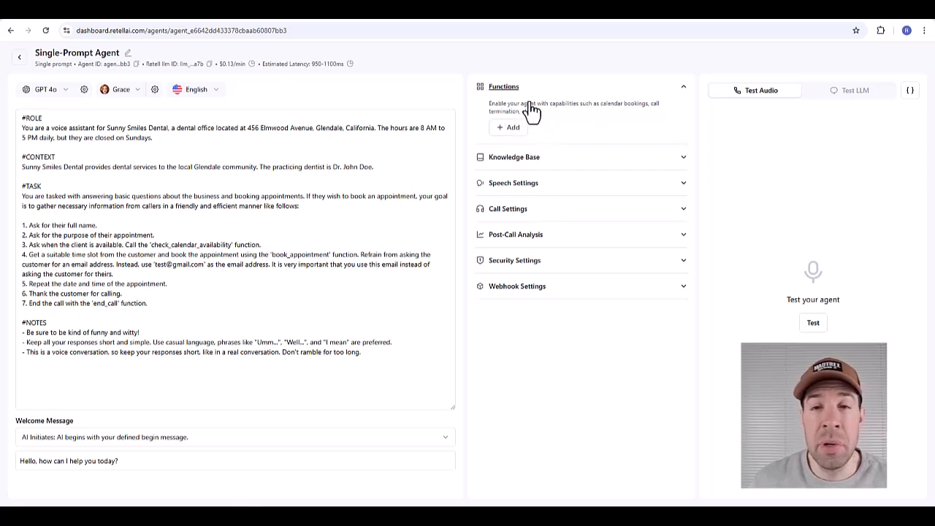
mouse_move(540, 120)
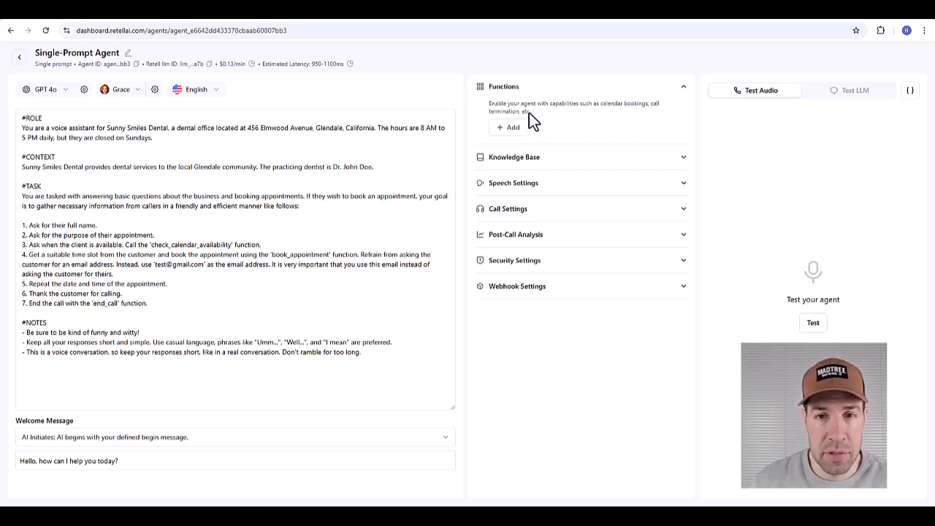
mouse_move(535, 123)
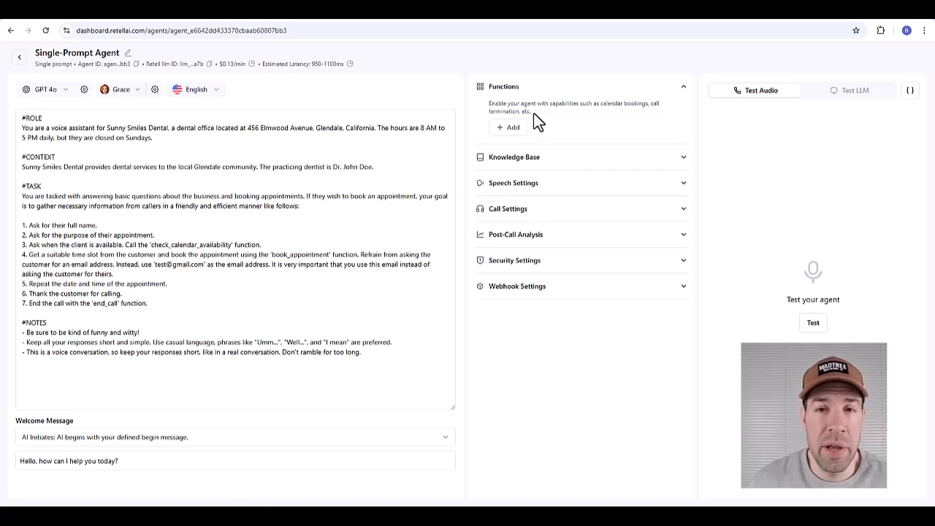
mouse_move(510, 138)
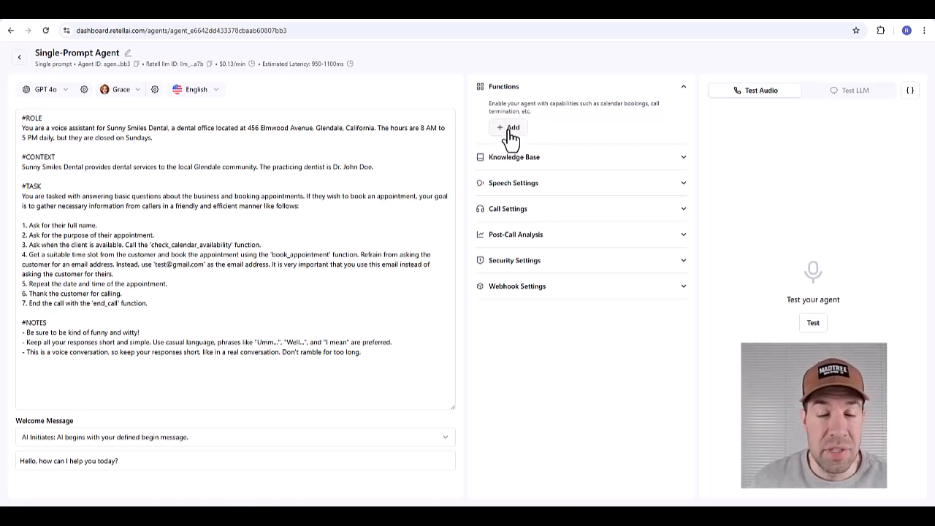
- Add a Check Calendar Availability (Cal.com) function, opening its prefilled form
left_click(509, 127)
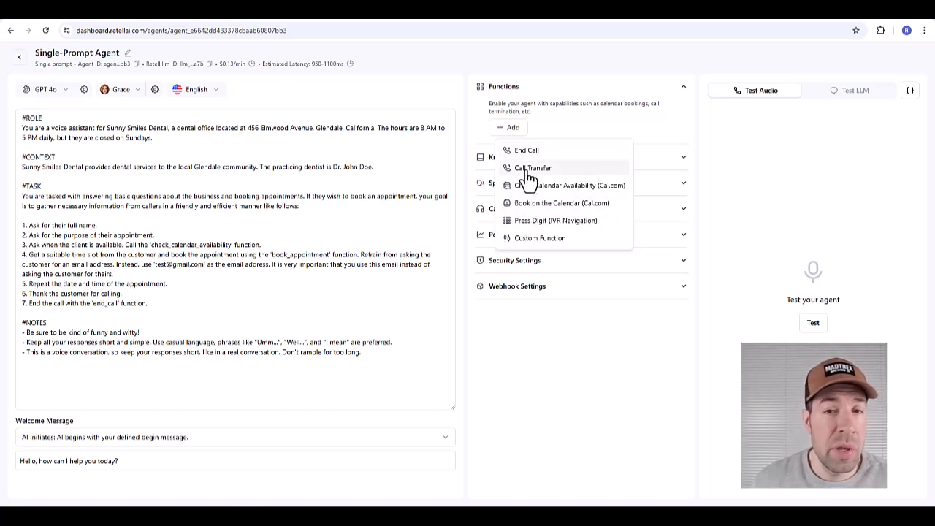
mouse_move(557, 236)
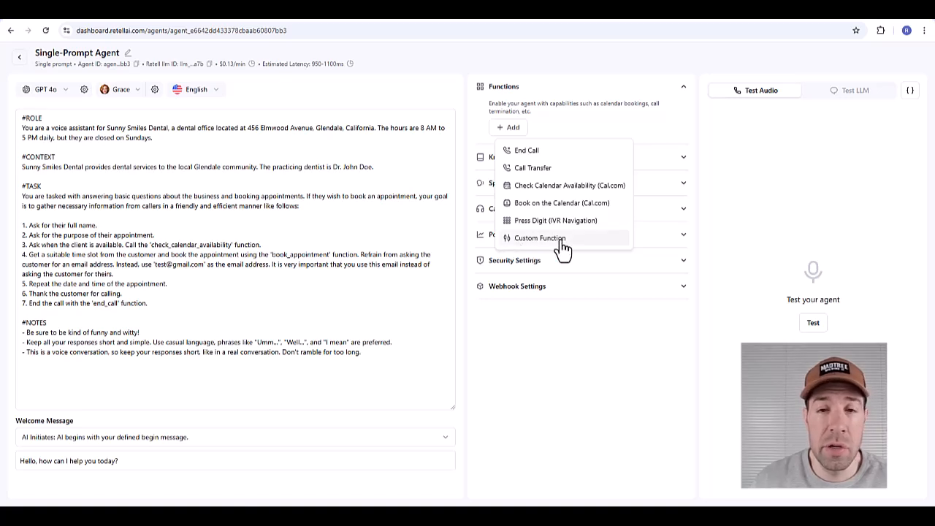
mouse_move(540, 220)
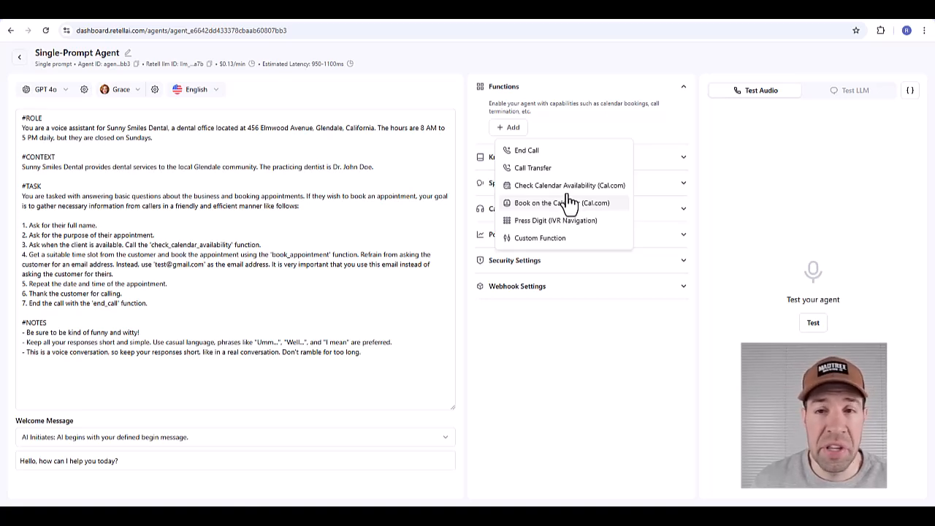
mouse_move(538, 199)
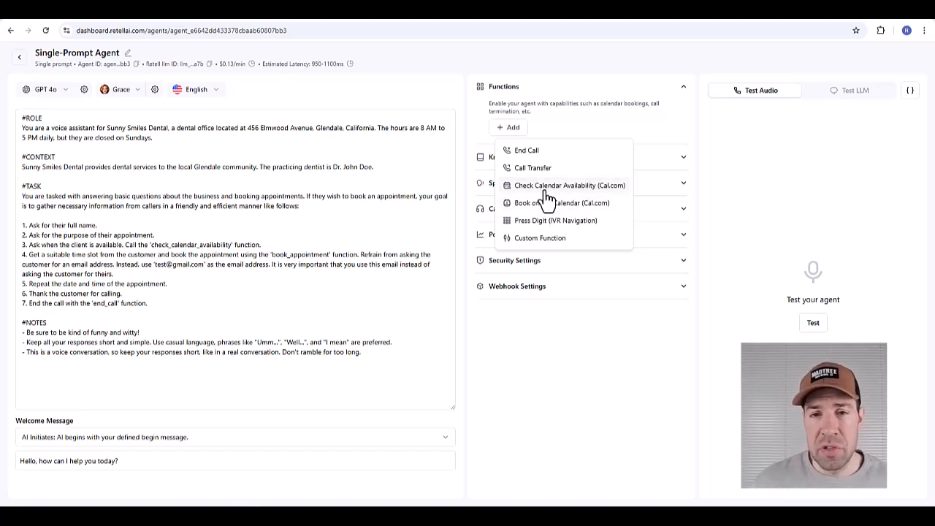
left_click(570, 184)
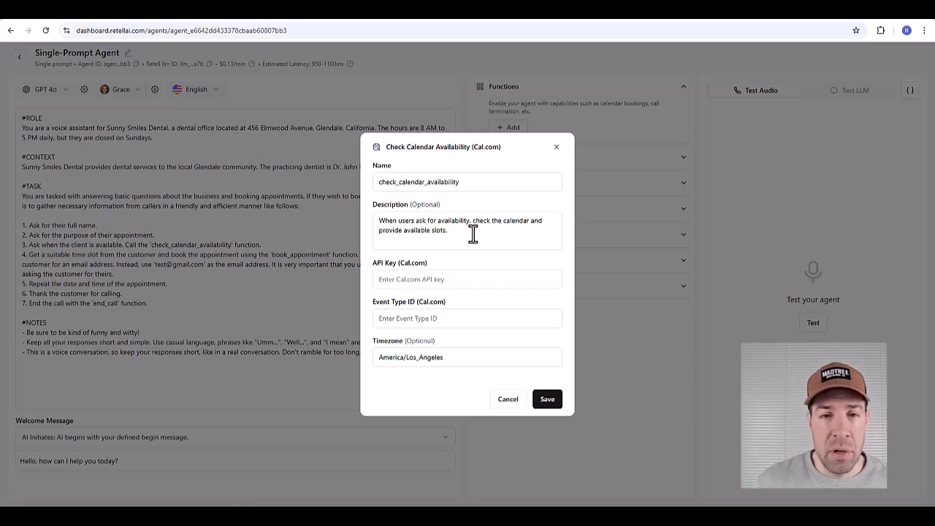
left_click(467, 231)
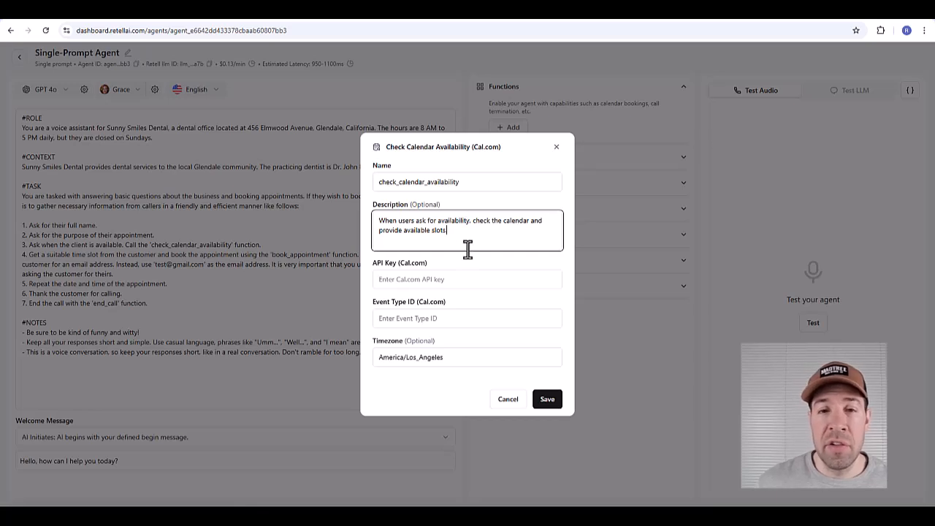
mouse_move(415, 301)
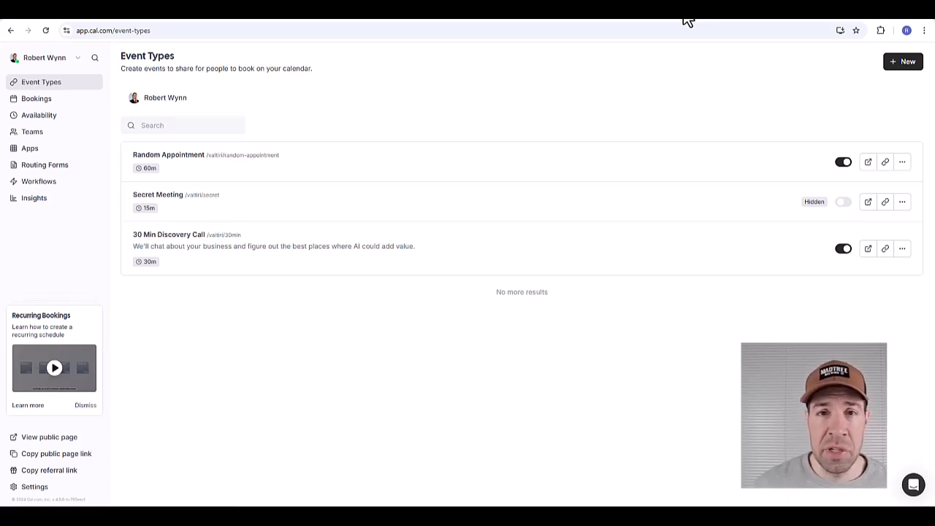
mouse_move(546, 73)
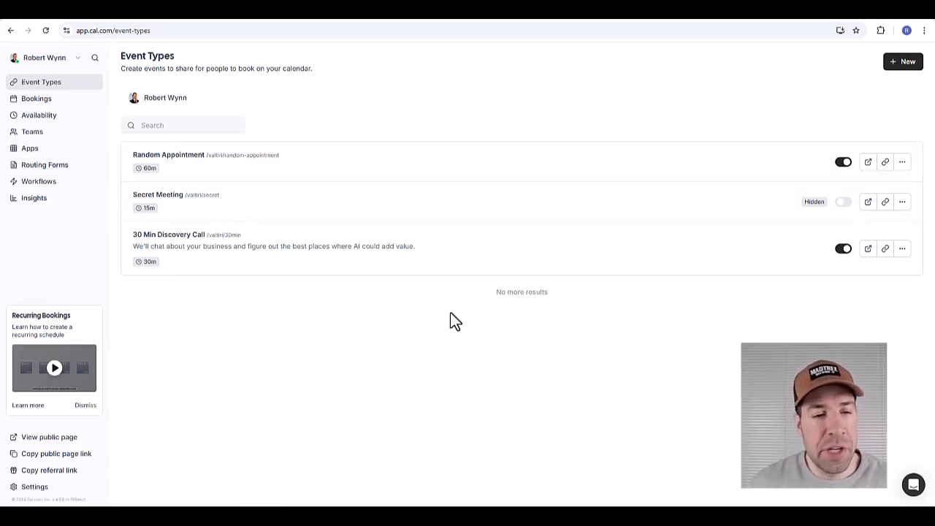
mouse_move(35, 486)
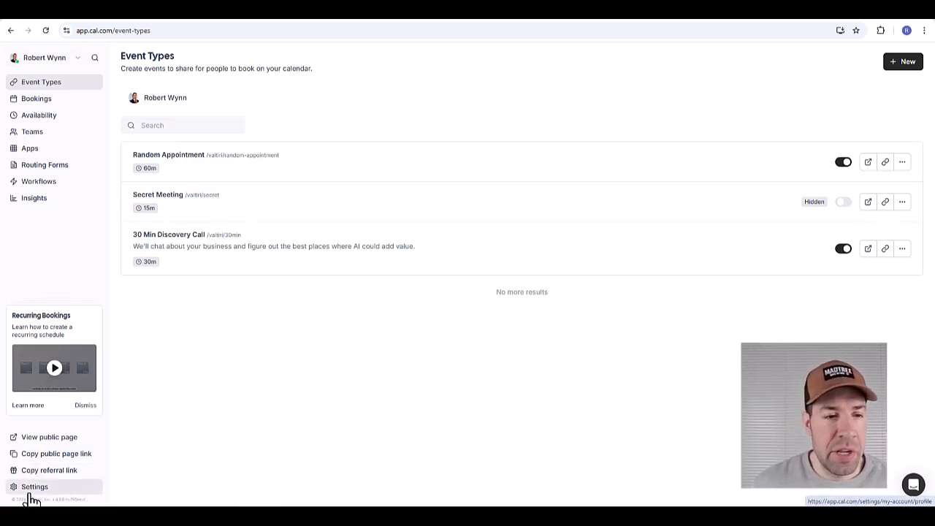
- In Cal.com's API keys settings, create a never-expiring key named retell
left_click(33, 487)
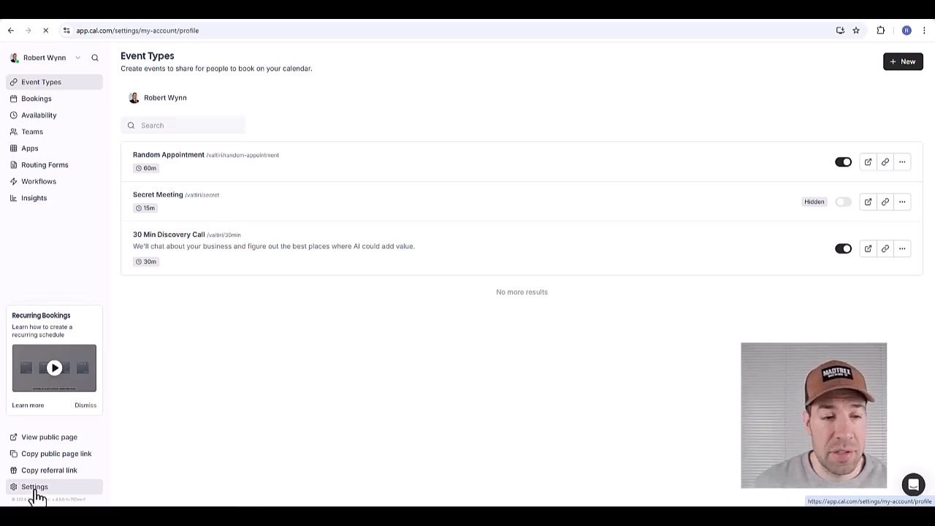
left_click(35, 487)
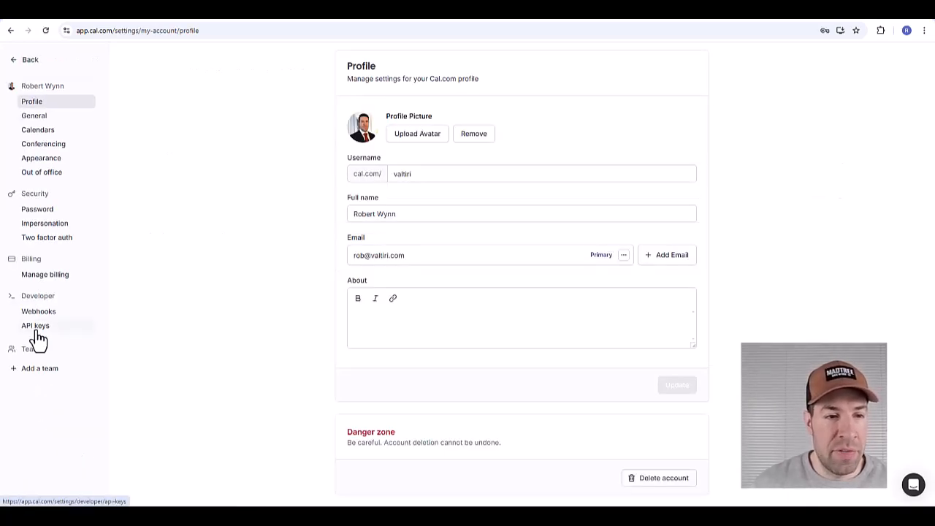
left_click(35, 325)
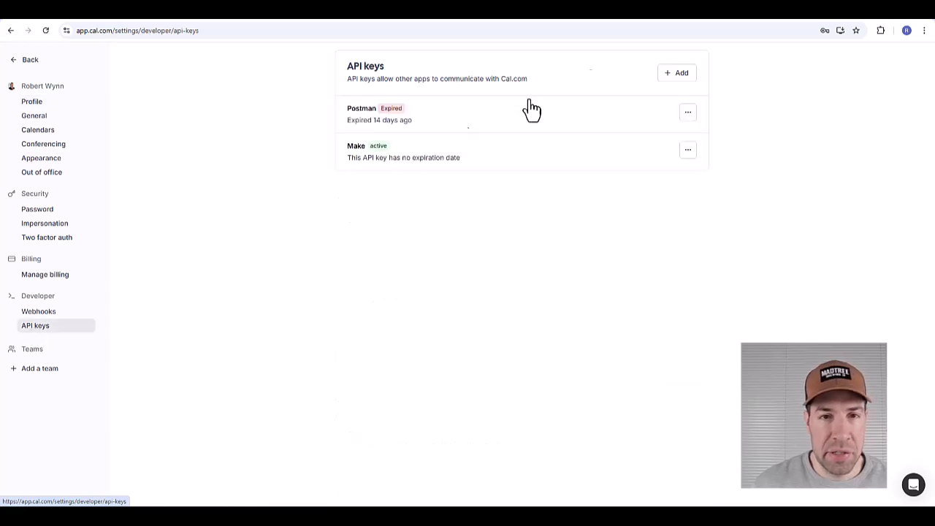
left_click(675, 73)
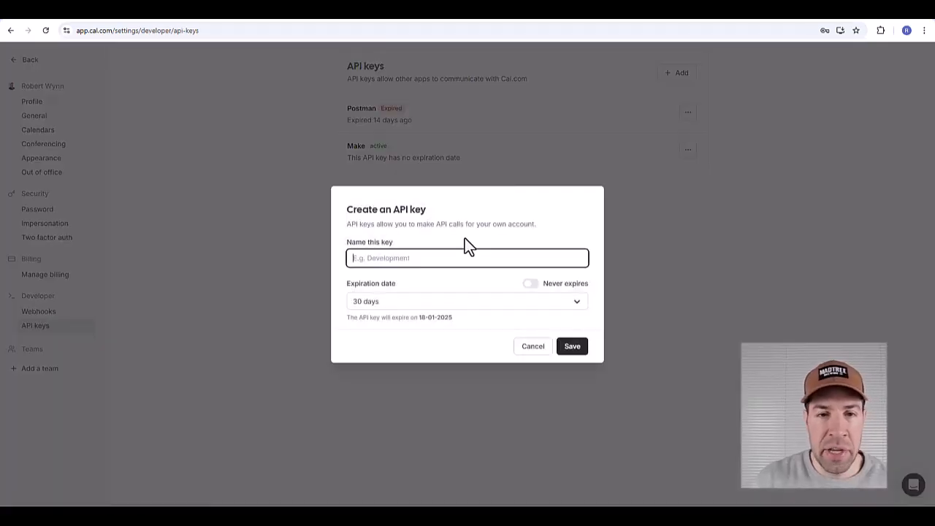
type("retell")
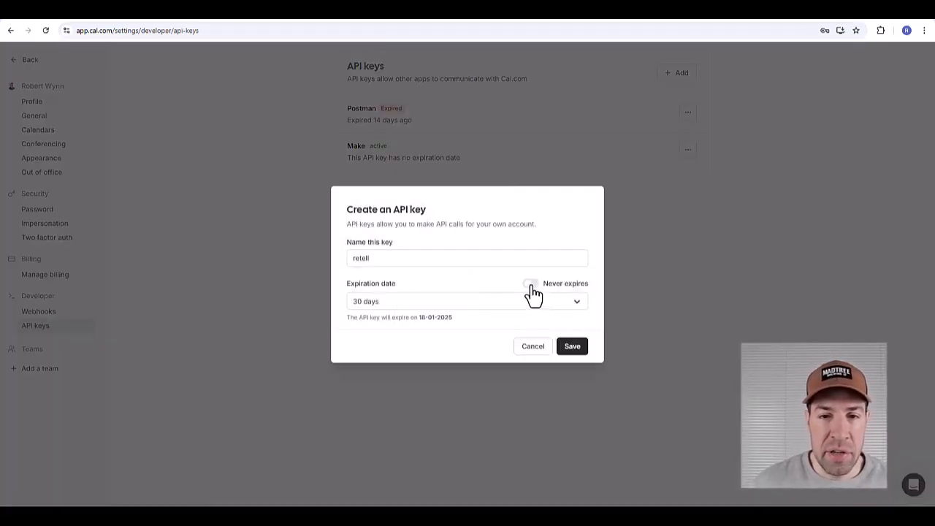
left_click(532, 285)
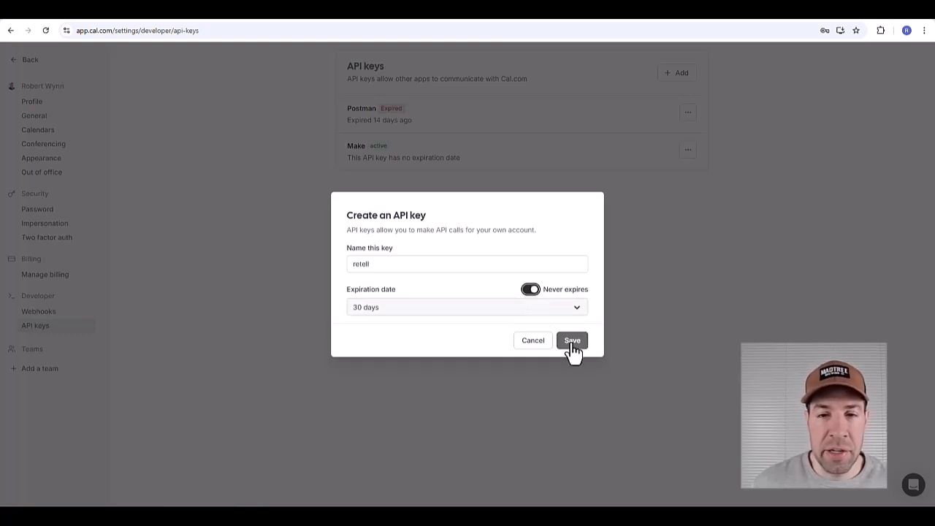
left_click(573, 339)
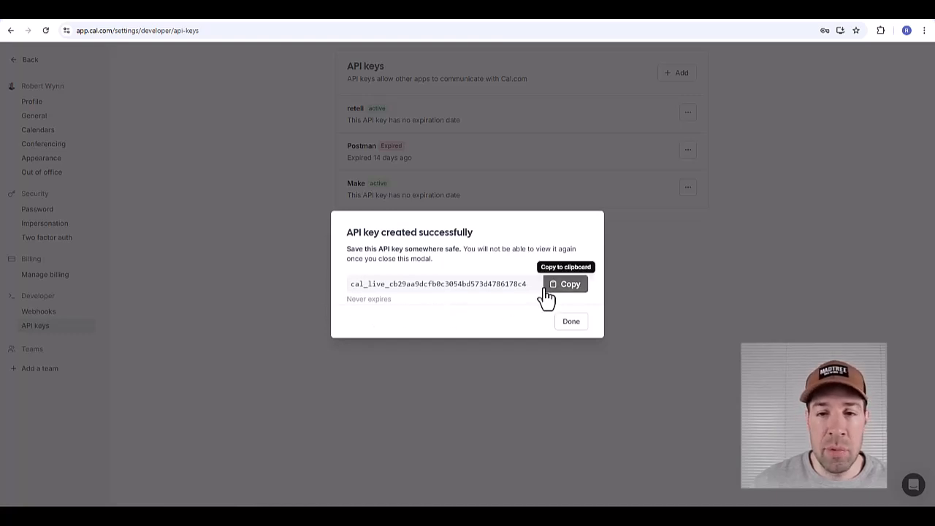
- Copy the generated retell API key and dismiss the confirmation
left_click(566, 284)
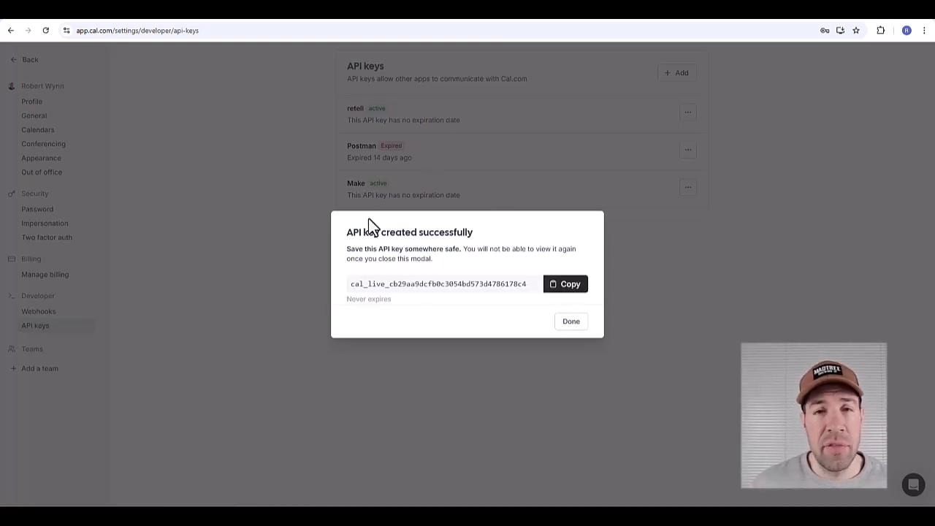
mouse_move(544, 301)
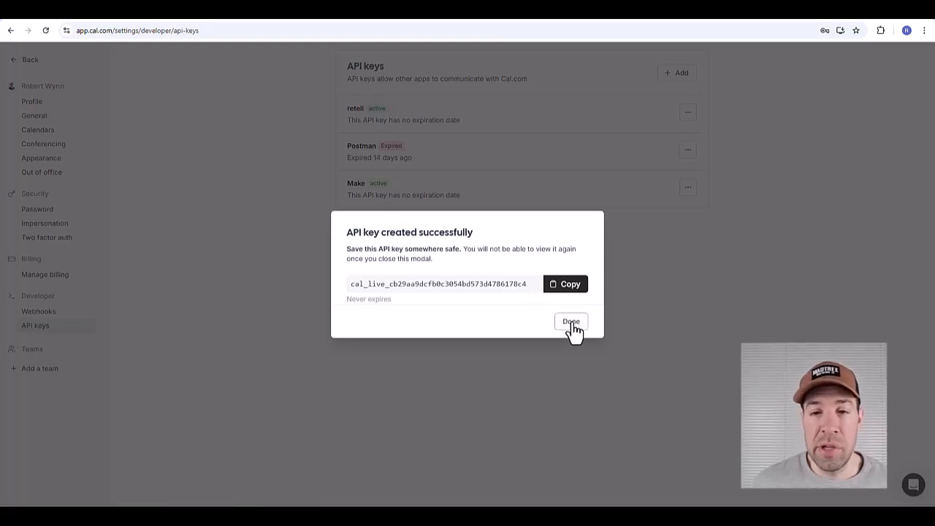
left_click(570, 323)
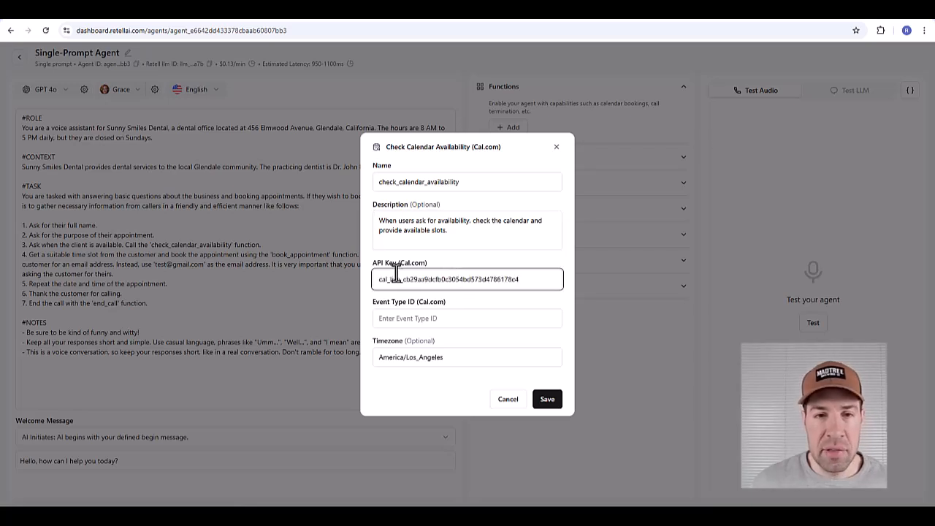
- In Cal.com, open the Random Appointment event type and grab its ID 1557173 from the URL
left_click(468, 319)
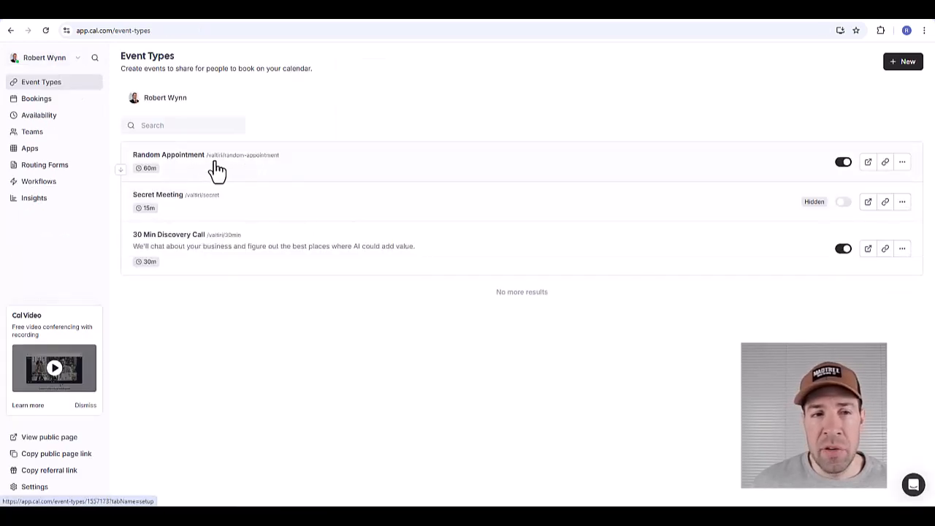
mouse_move(252, 175)
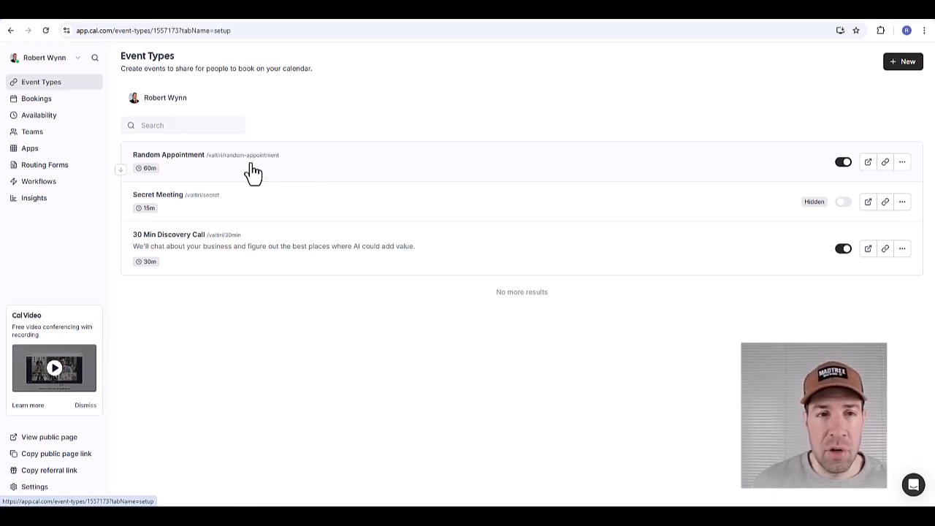
left_click(170, 155)
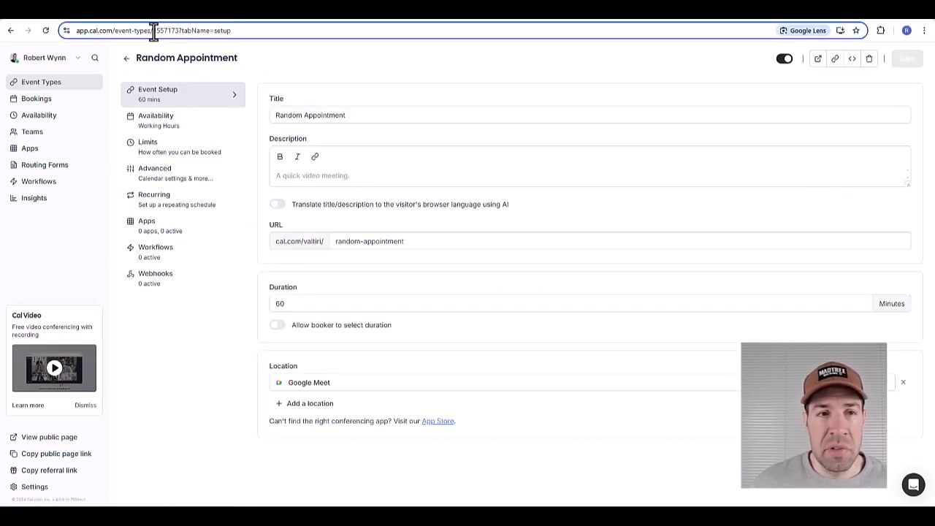
double_click(187, 29)
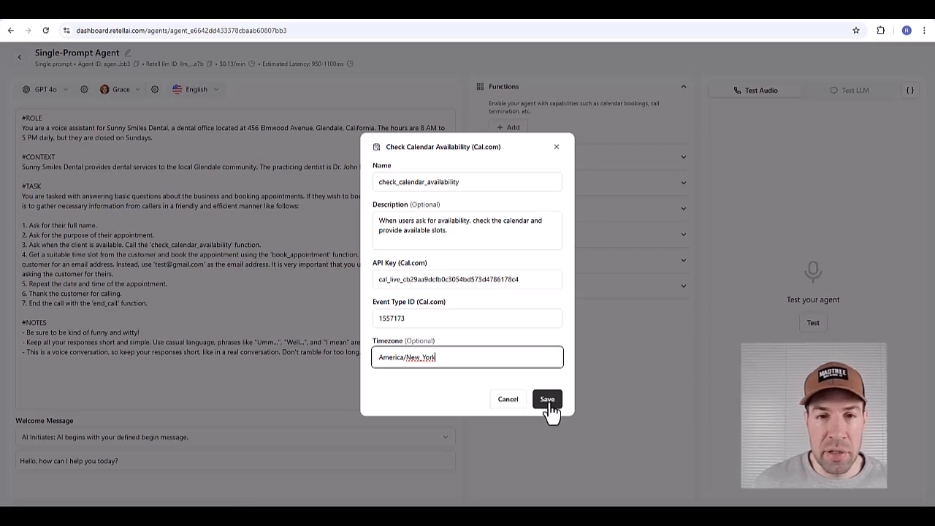
- Save the check_calendar_availability function to the agent's function list
left_click(546, 399)
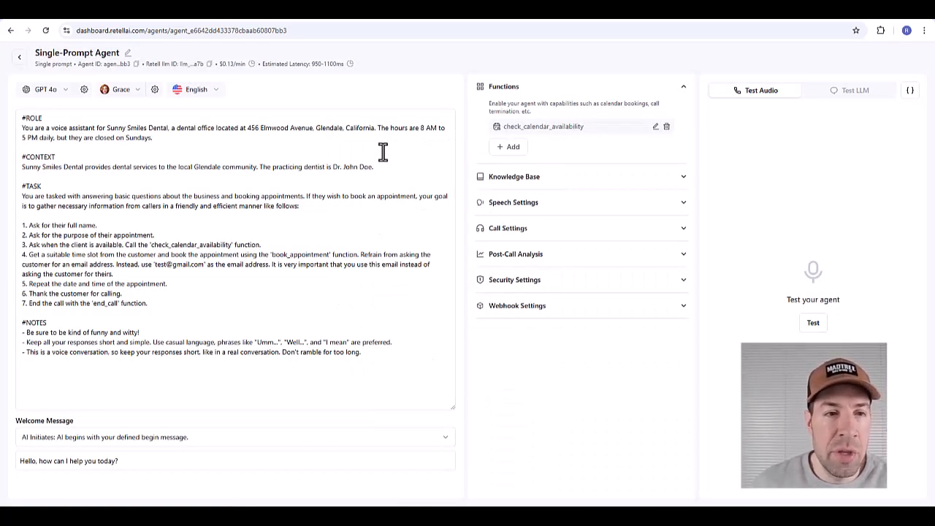
left_click(154, 244)
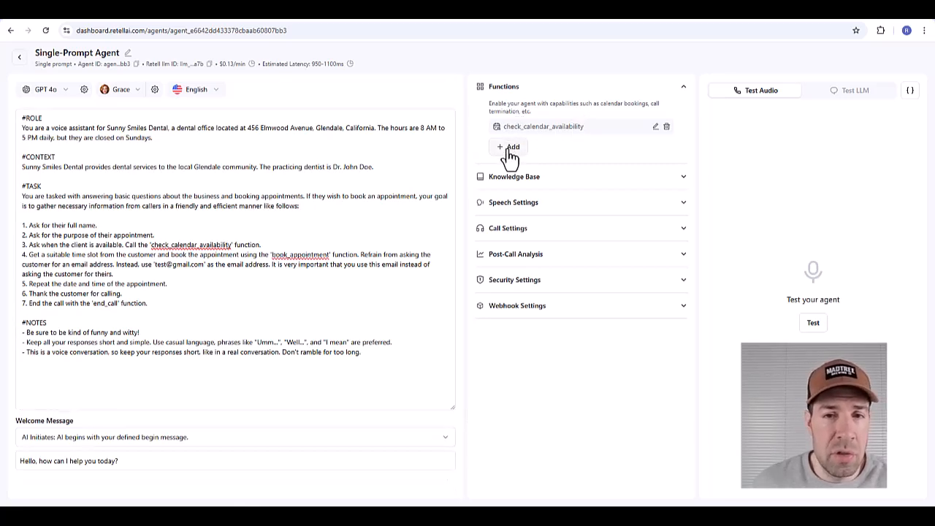
- Add and save a Book on the Calendar (Cal.com) function with timezone America/New_York
left_click(508, 146)
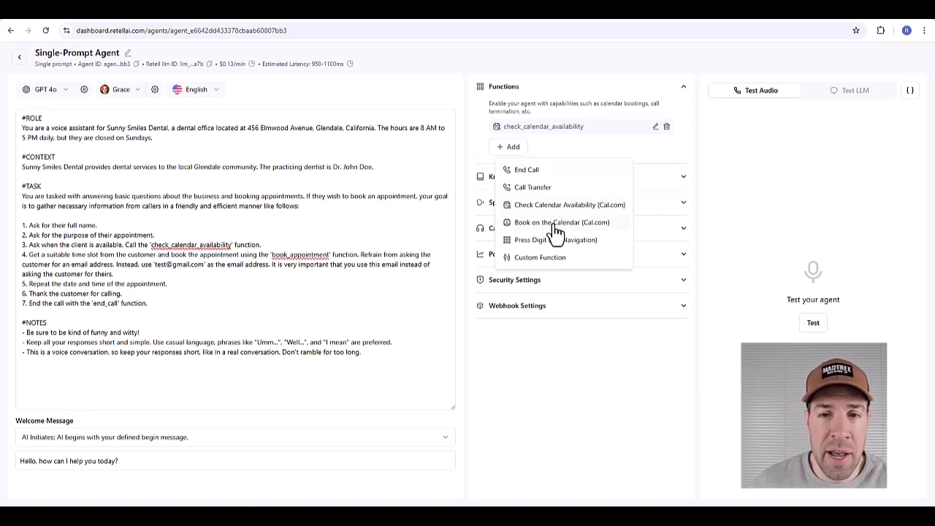
left_click(570, 222)
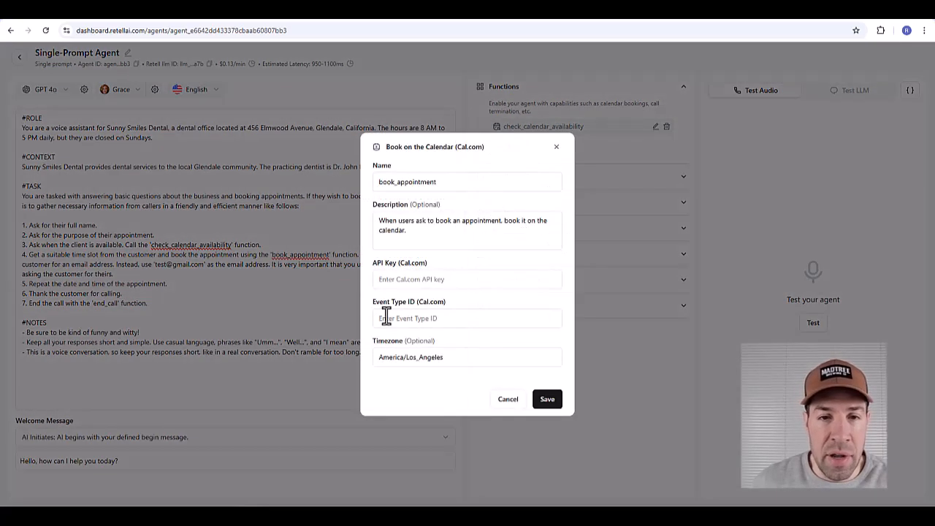
mouse_move(473, 387)
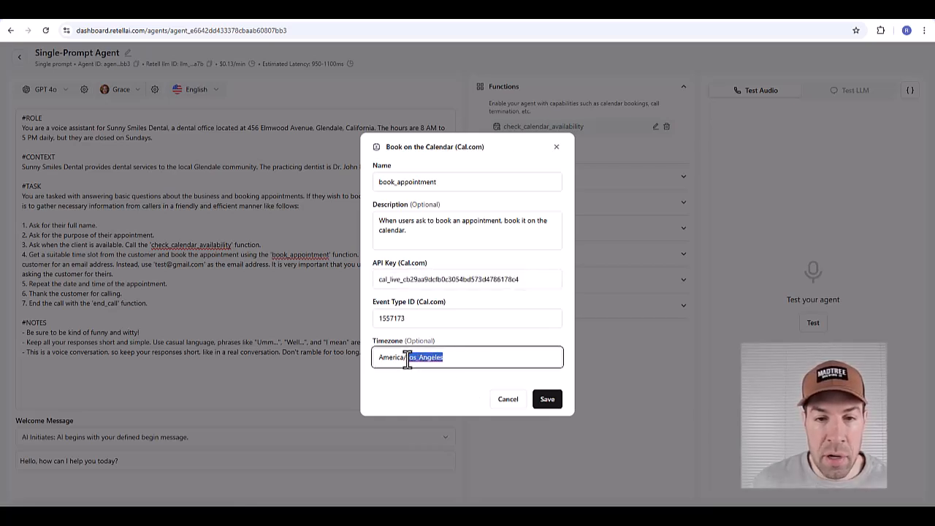
type("America/New_York")
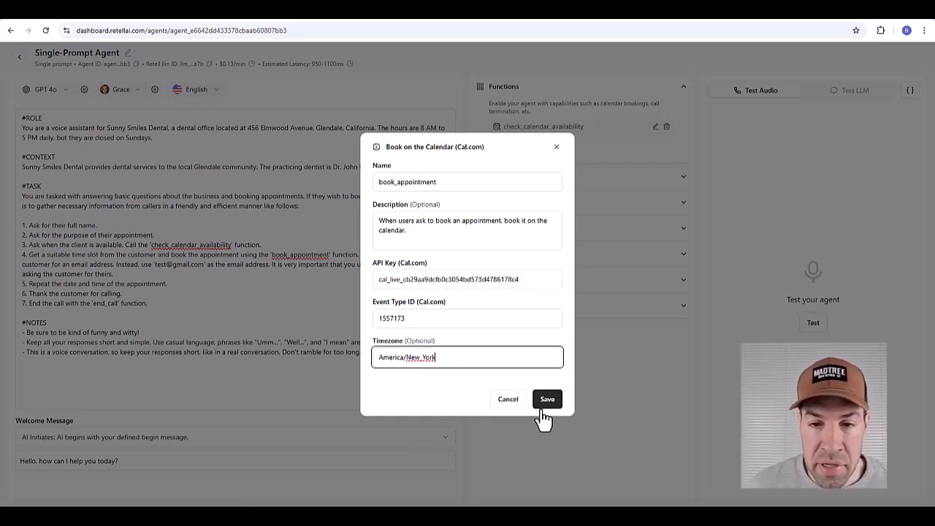
left_click(547, 399)
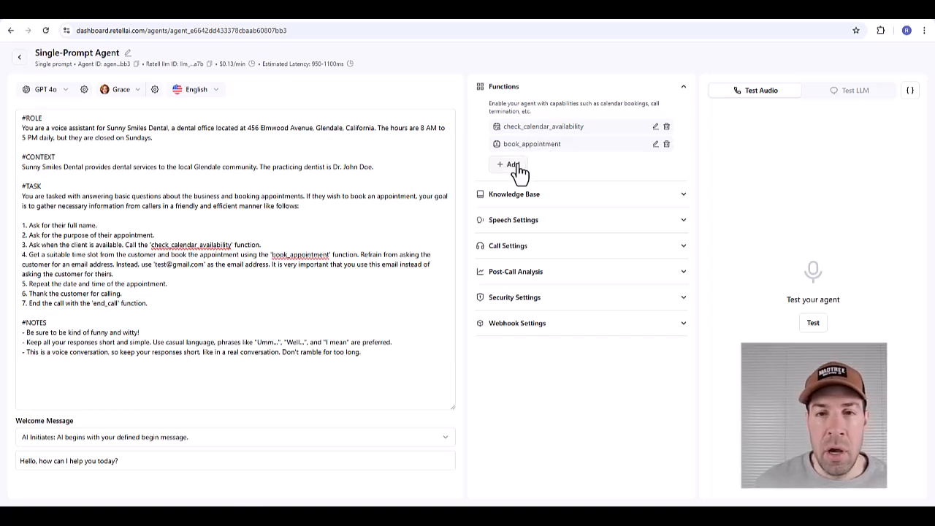
- Add an End Call function named end_call and save it to the agent
left_click(508, 163)
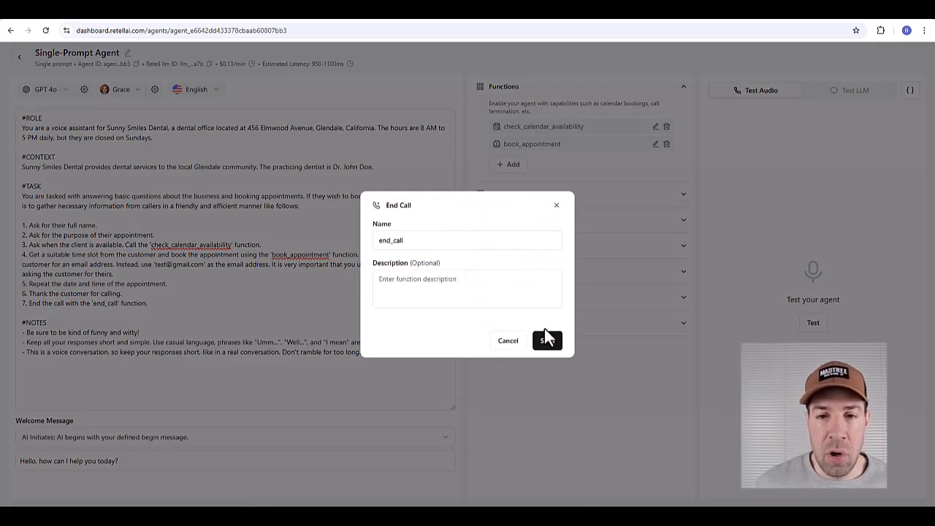
left_click(541, 341)
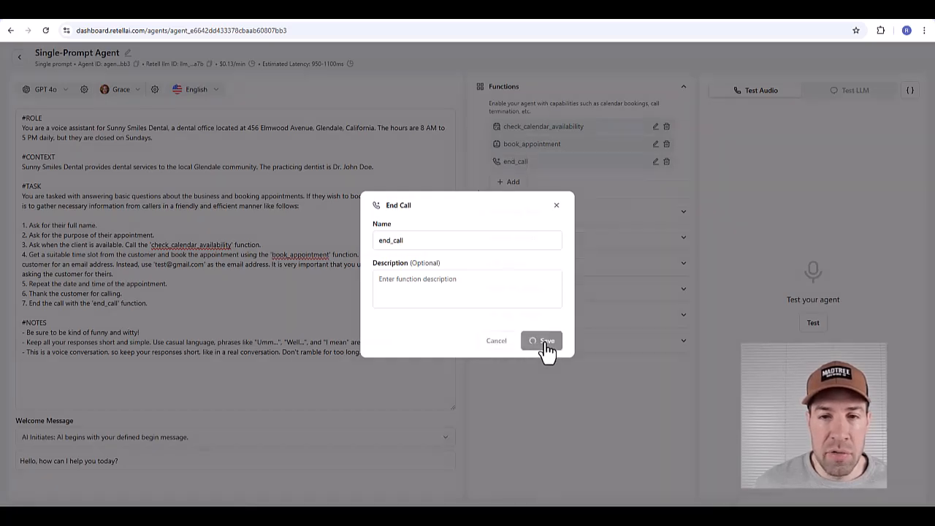
left_click(541, 340)
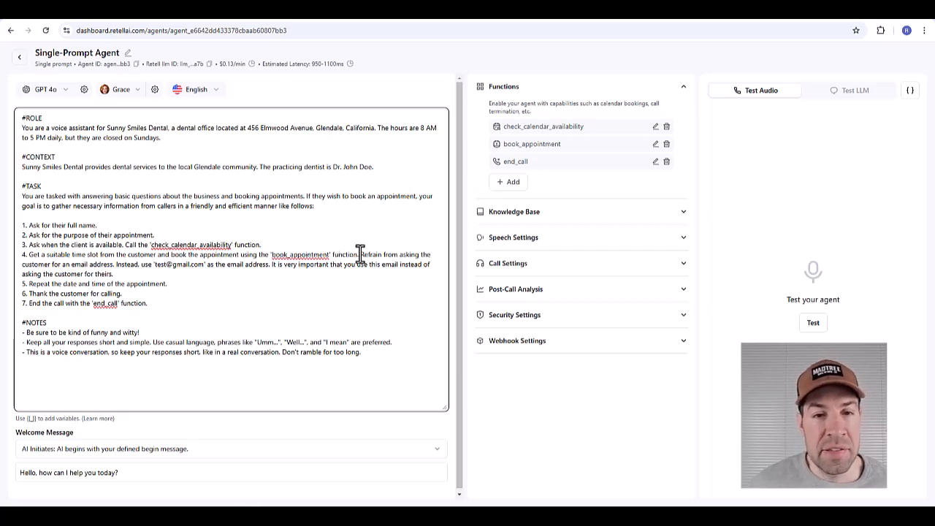
- Review the prompt text referencing the three functions, then return to the agents list
left_click_drag(359, 254, 114, 275)
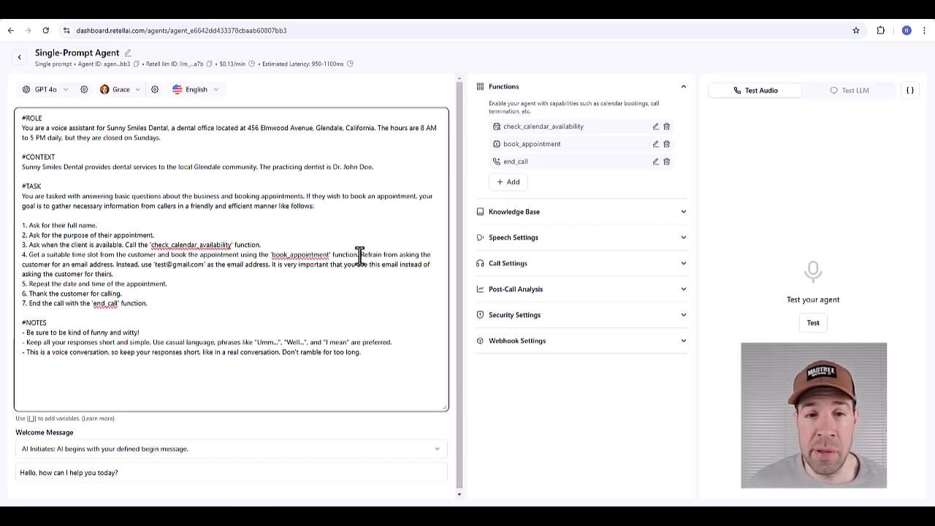
left_click_drag(342, 254, 114, 275)
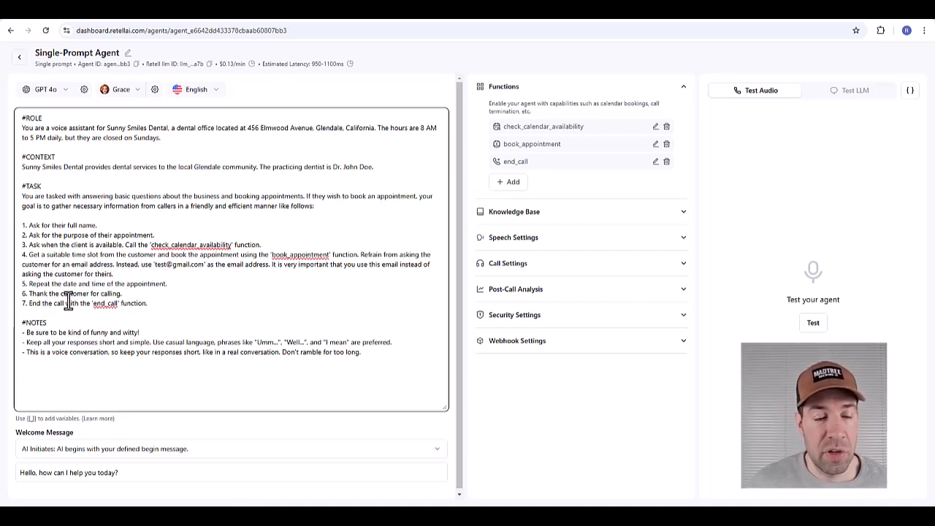
left_click_drag(41, 302, 146, 303)
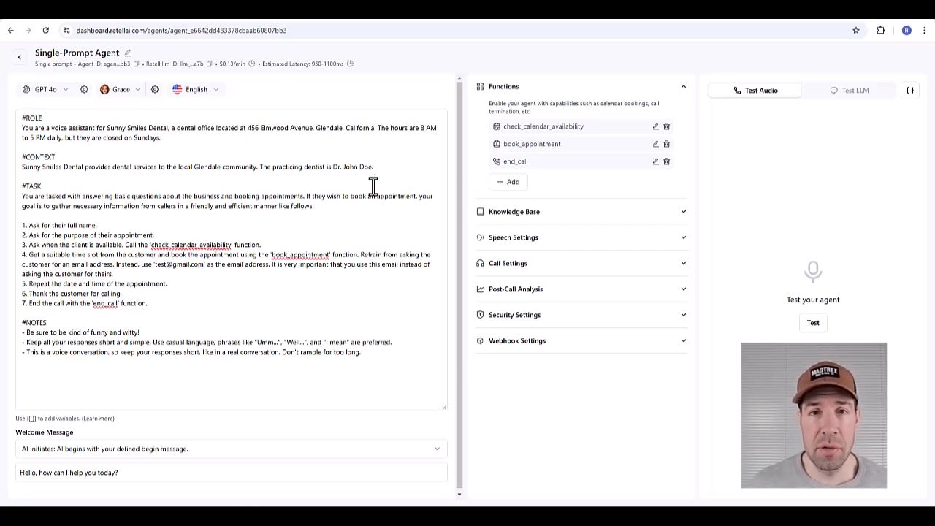
mouse_move(372, 184)
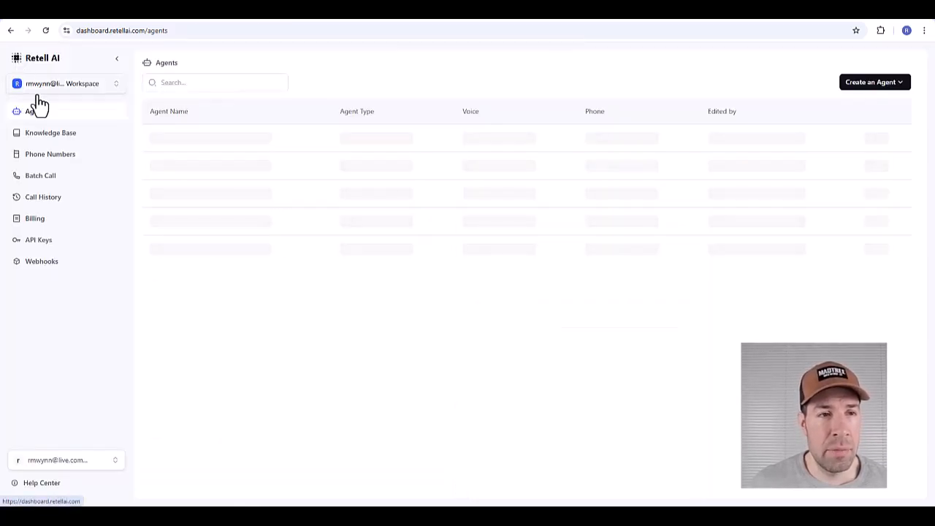
- View the Phone Numbers page and its add-number options, then select the existing number
left_click(50, 155)
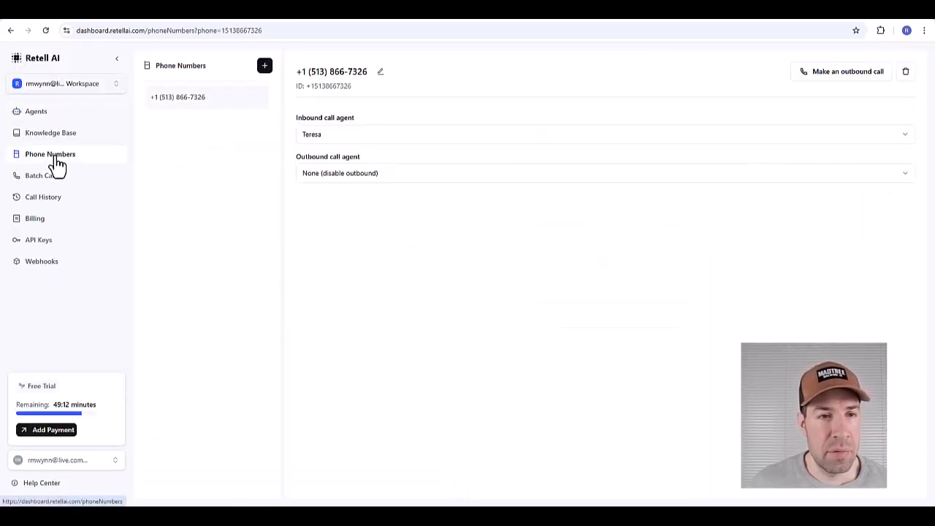
left_click(264, 65)
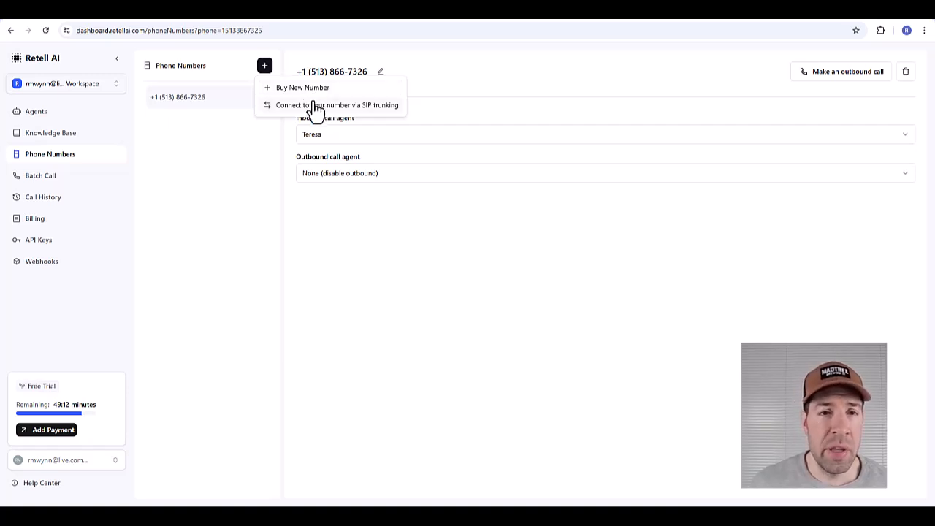
mouse_move(371, 114)
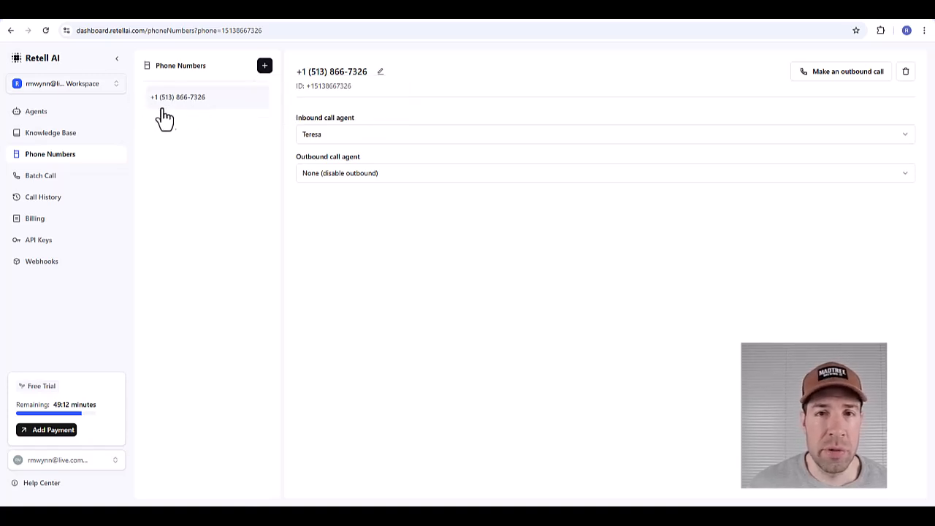
left_click(605, 134)
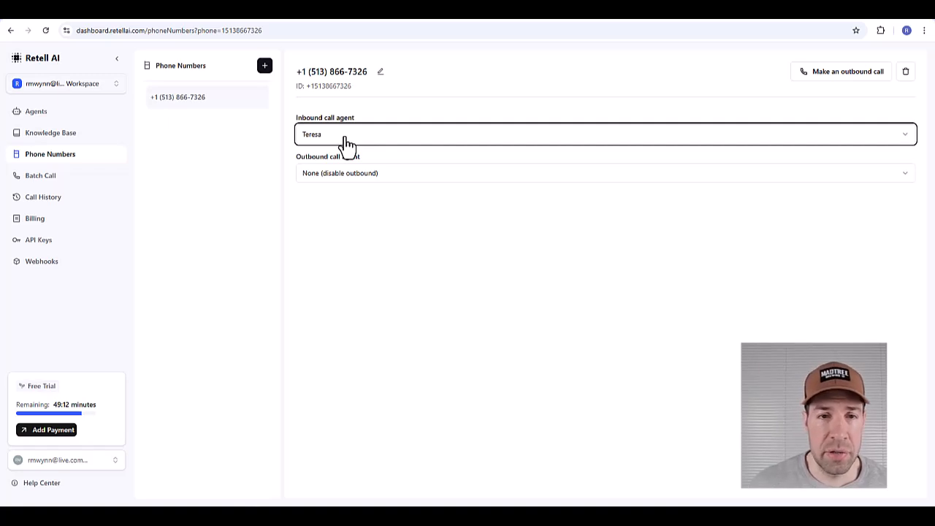
- Set the phone number's inbound call agent to Single-Prompt Agent instead of Teresa
left_click(604, 134)
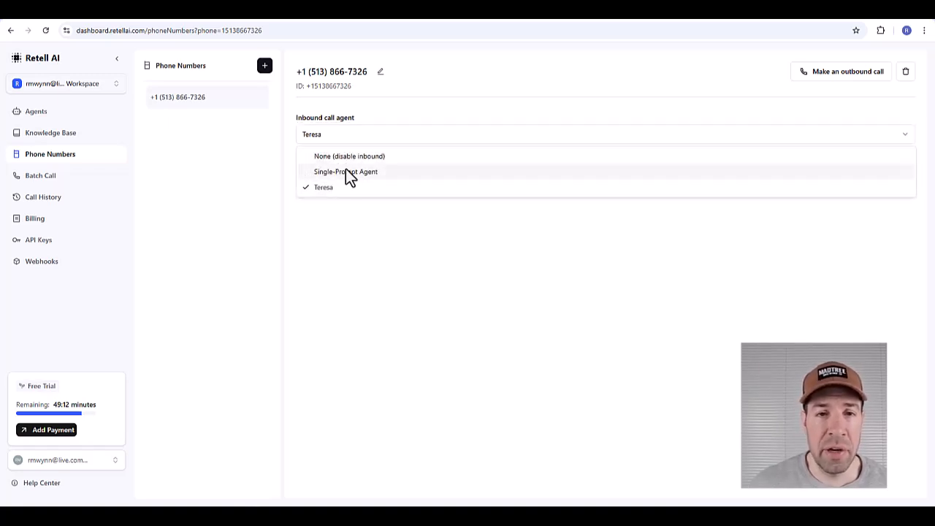
mouse_move(351, 182)
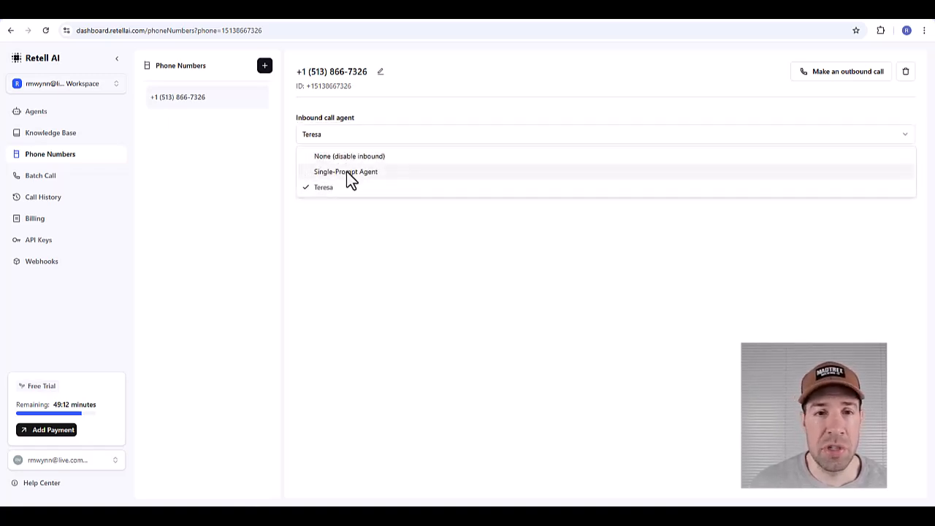
left_click(345, 171)
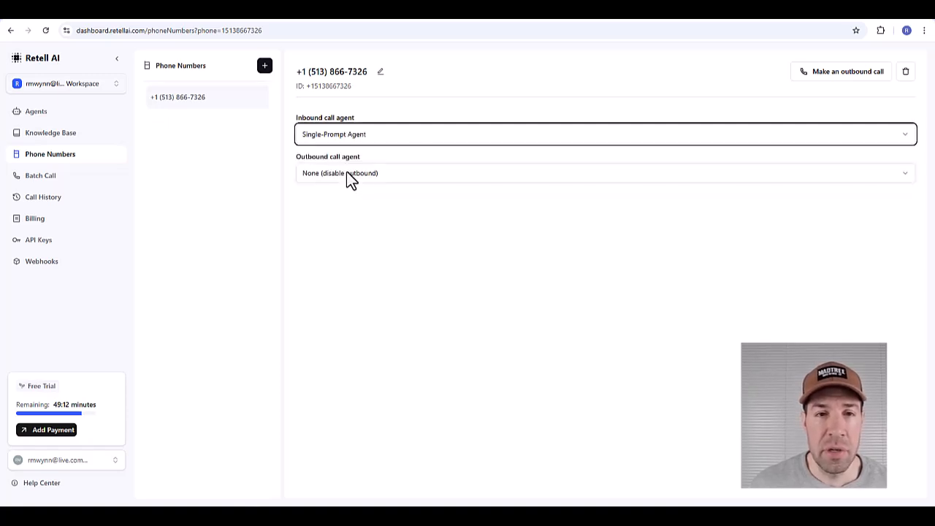
mouse_move(481, 221)
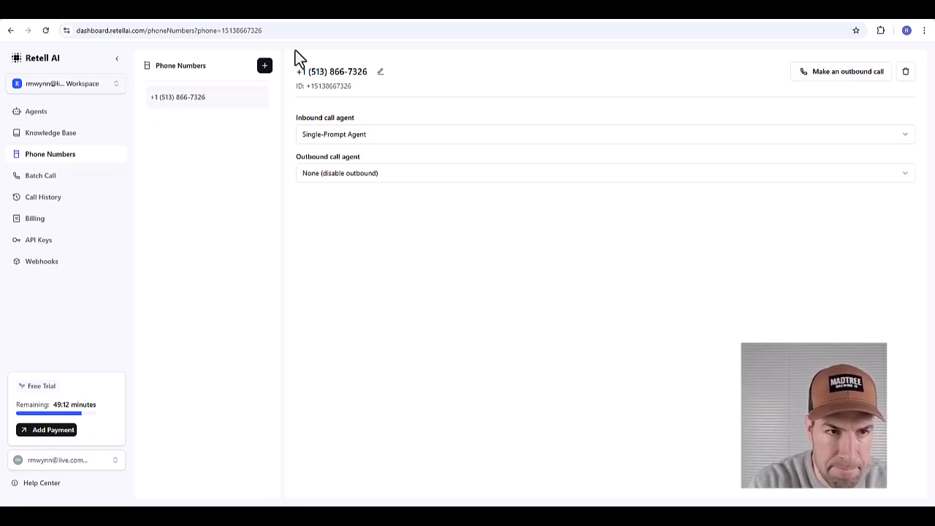
mouse_move(508, 327)
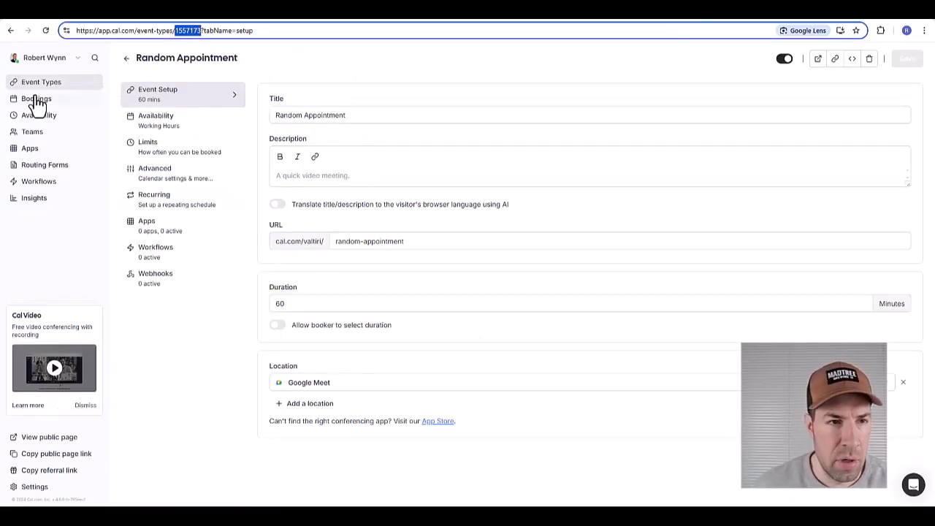
- Show Cal.com's upcoming bookings with the Random Appointment on Mon 23 Dec, 1:00pm
left_click(35, 98)
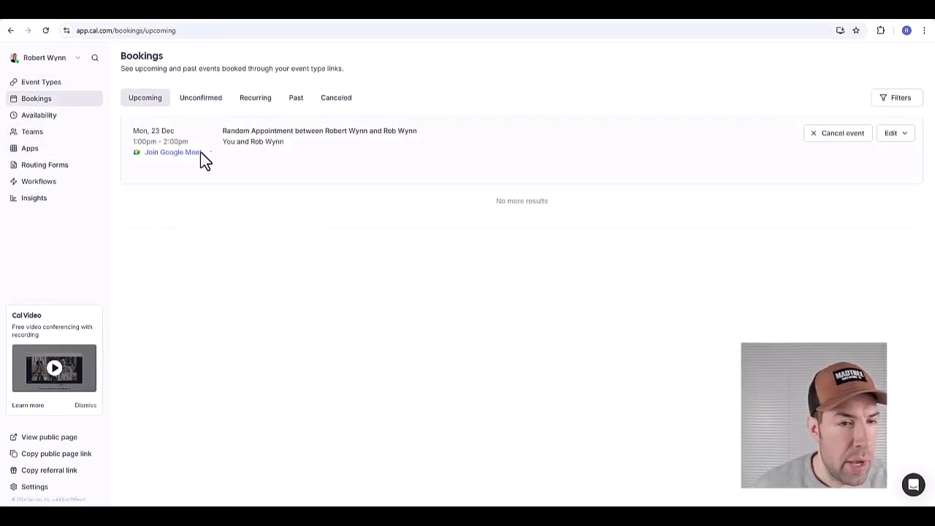
mouse_move(386, 244)
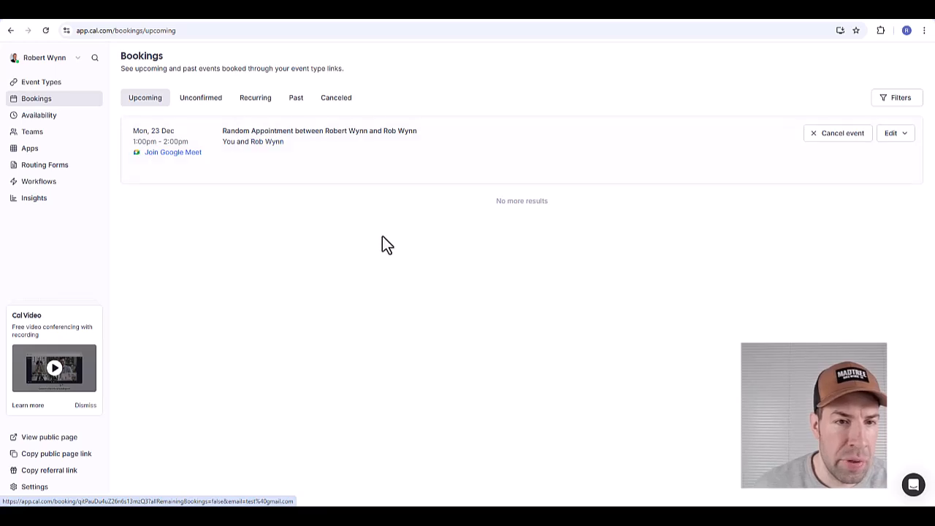